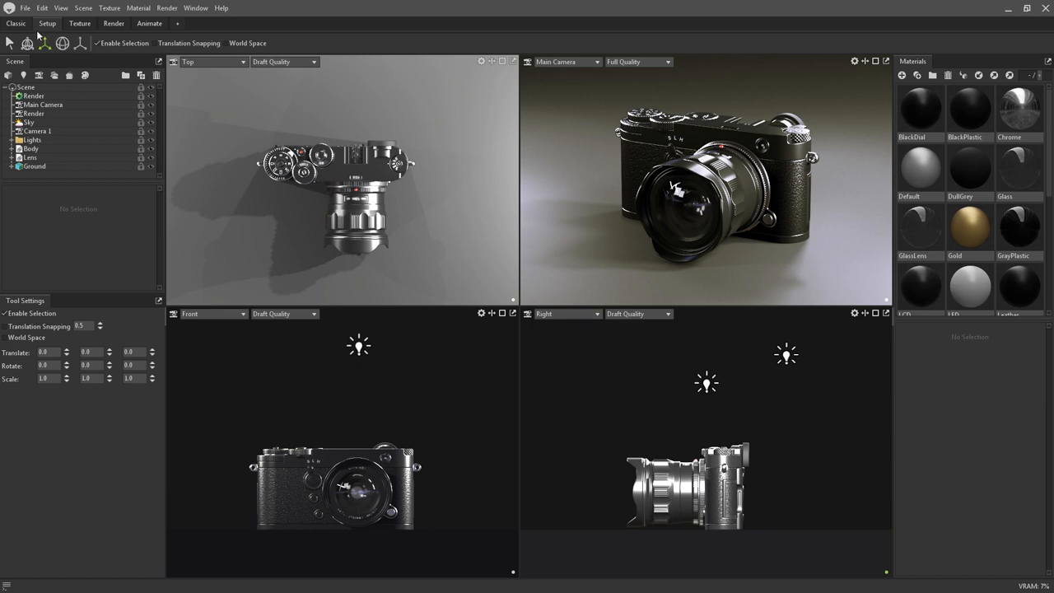
mouse_move(59, 36)
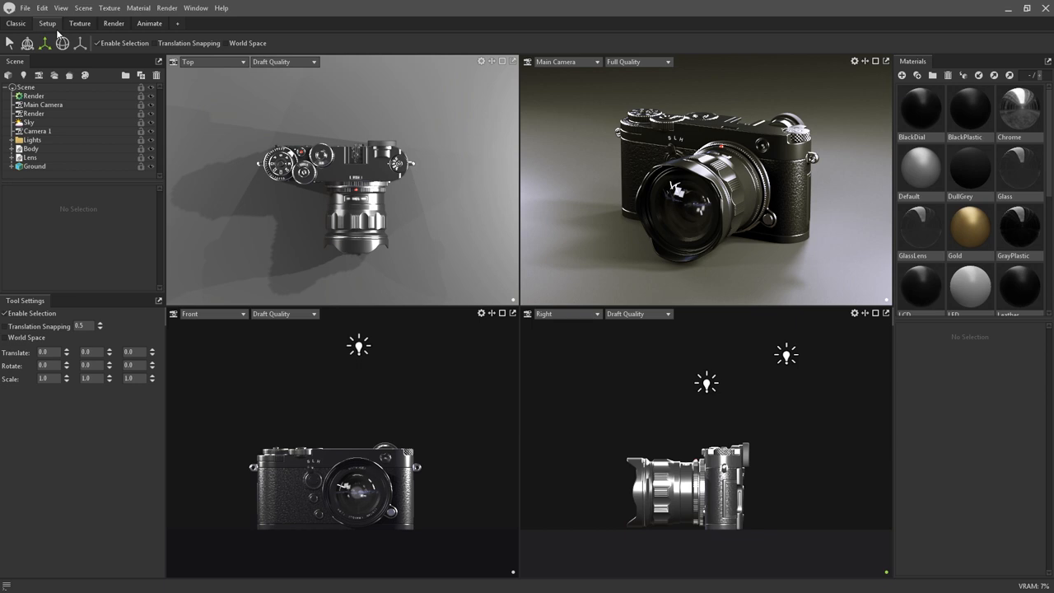
mouse_move(553, 400)
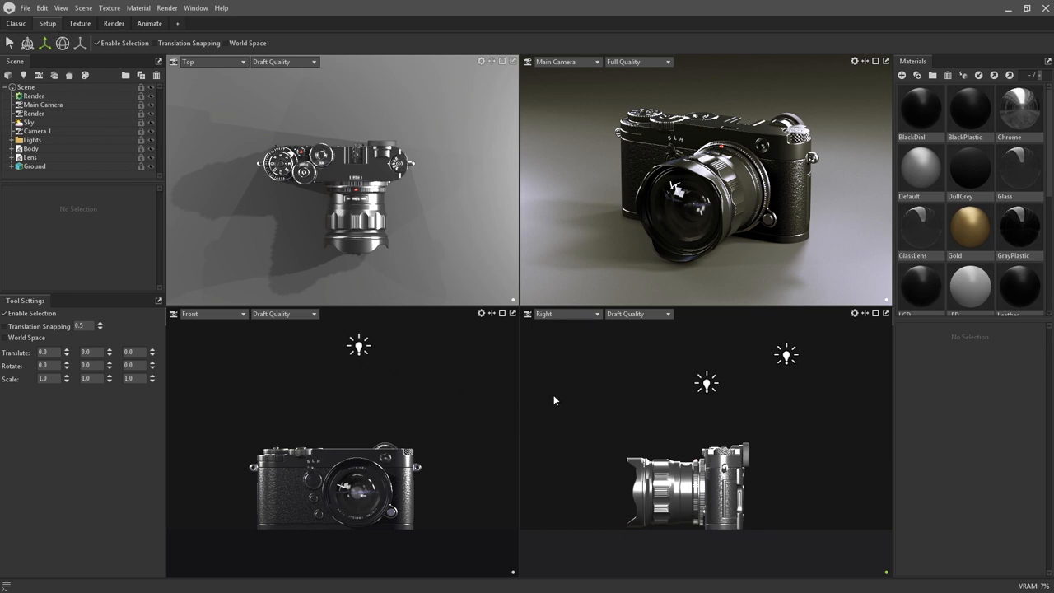
mouse_move(422, 346)
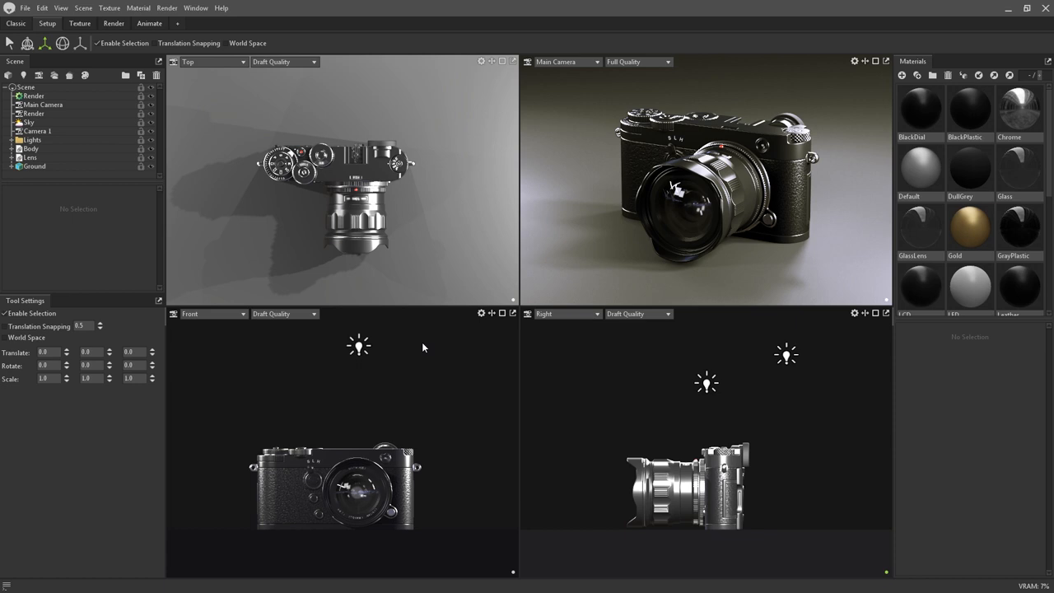
mouse_move(593, 283)
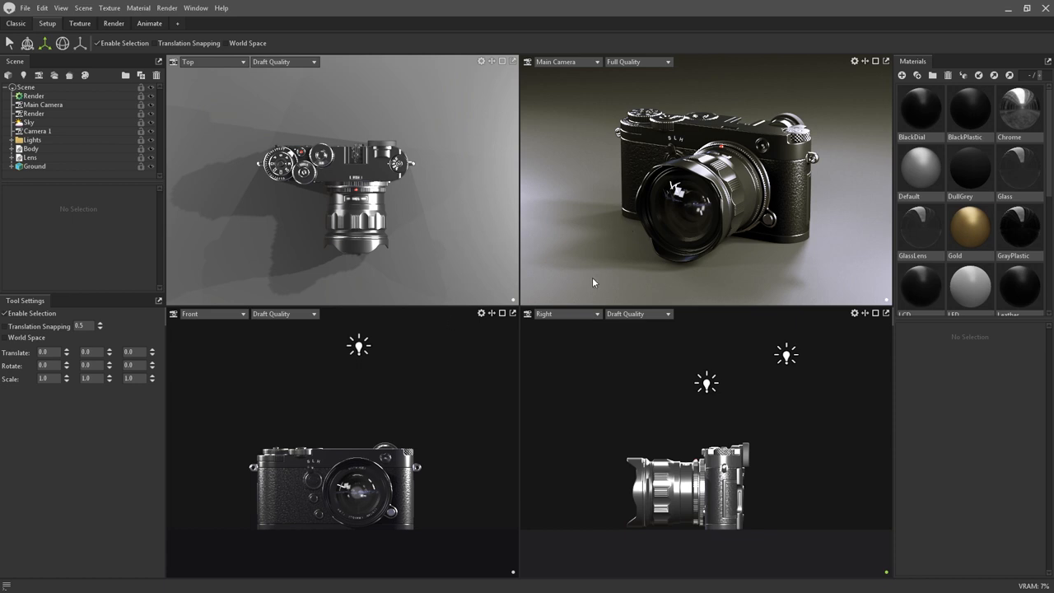
mouse_move(257, 194)
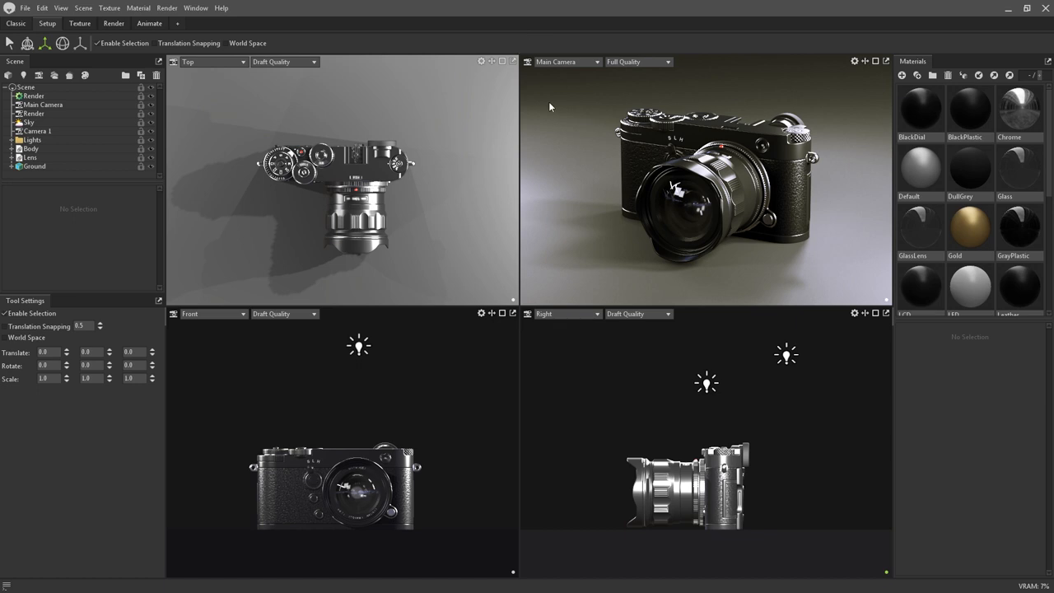
Step: View the scene through the Render camera and Camera 1, then return to Main Camera
click(567, 62)
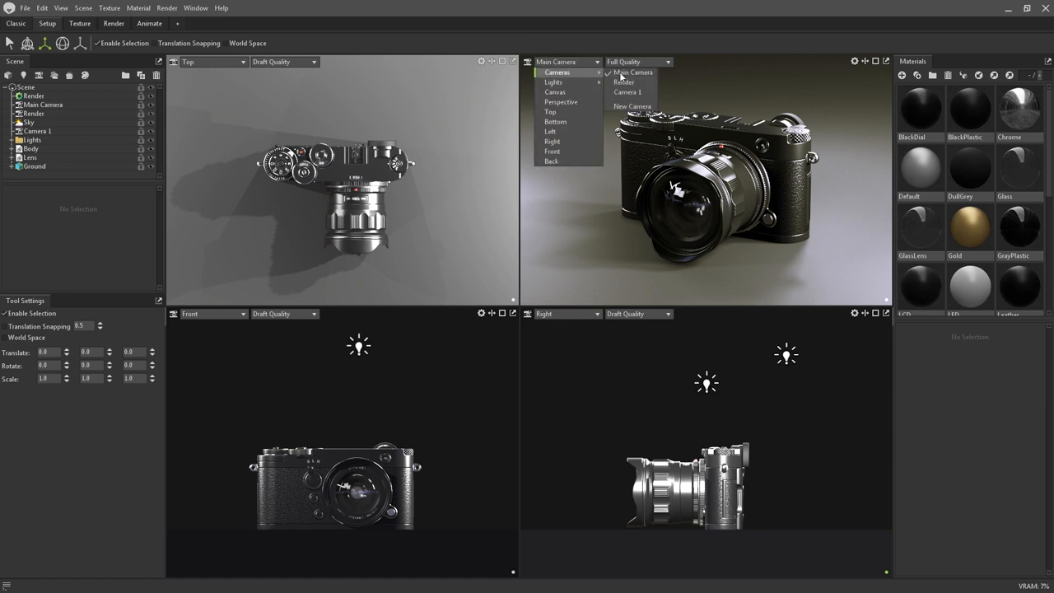
click(624, 83)
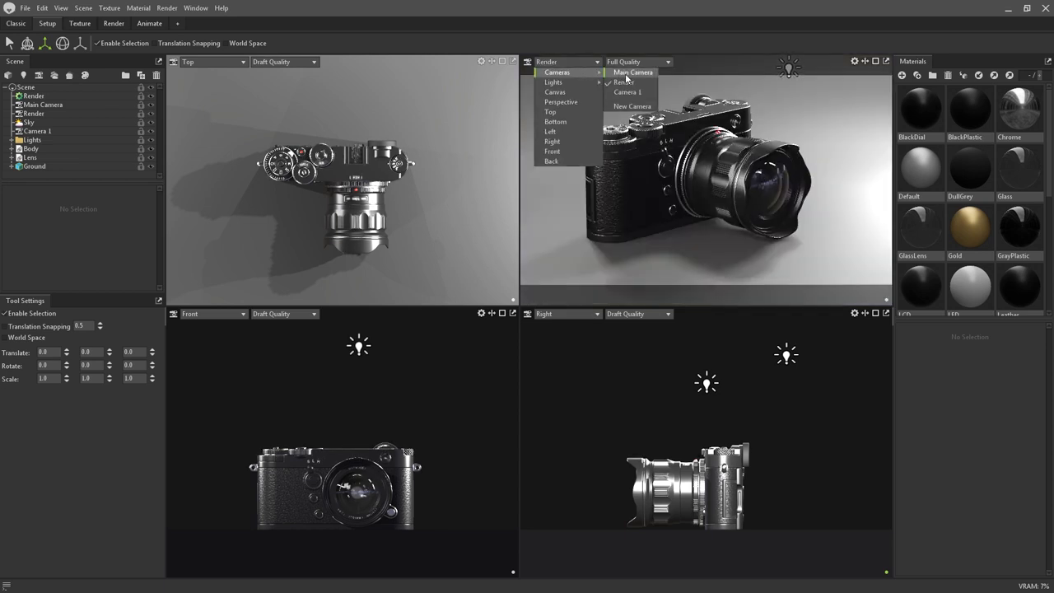
click(625, 92)
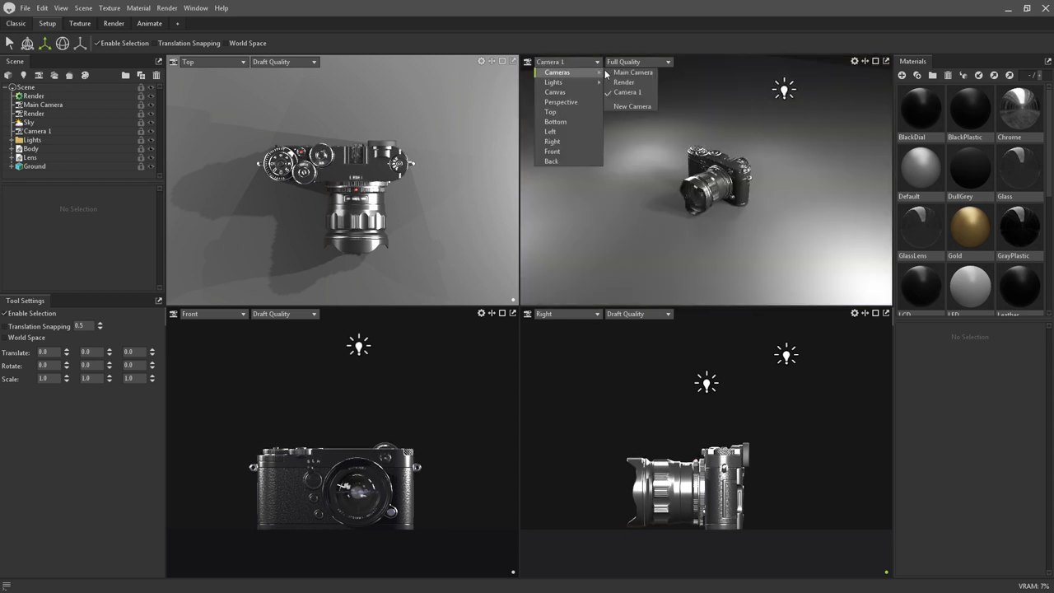
click(632, 73)
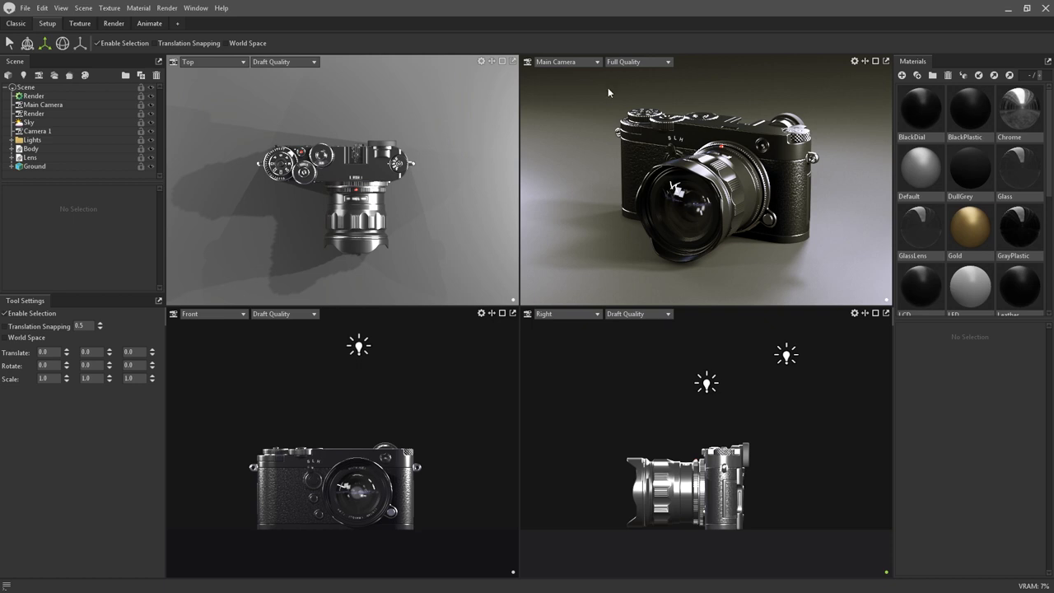
mouse_move(706, 385)
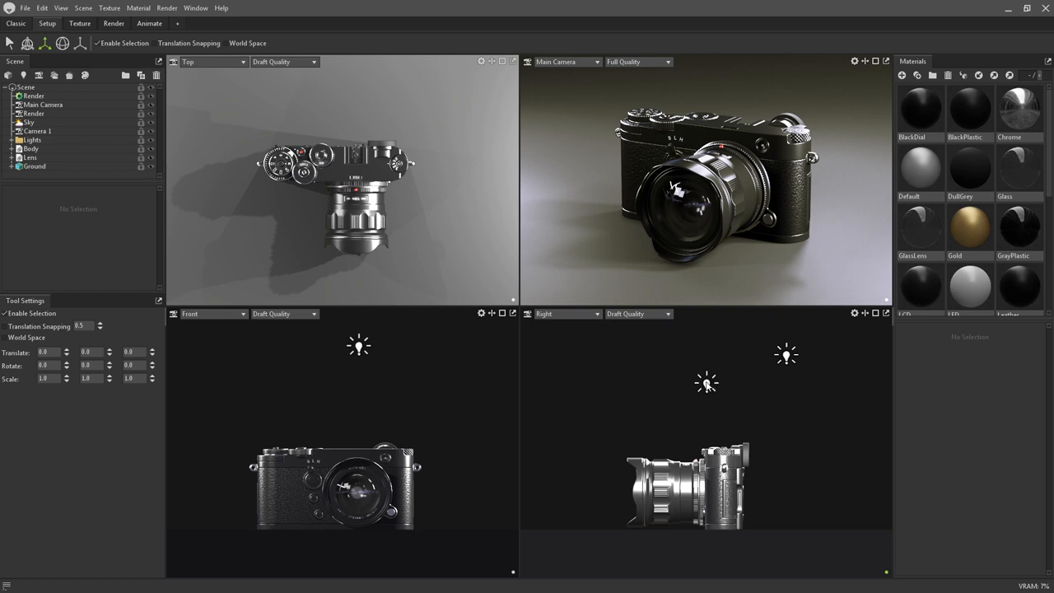
click(43, 164)
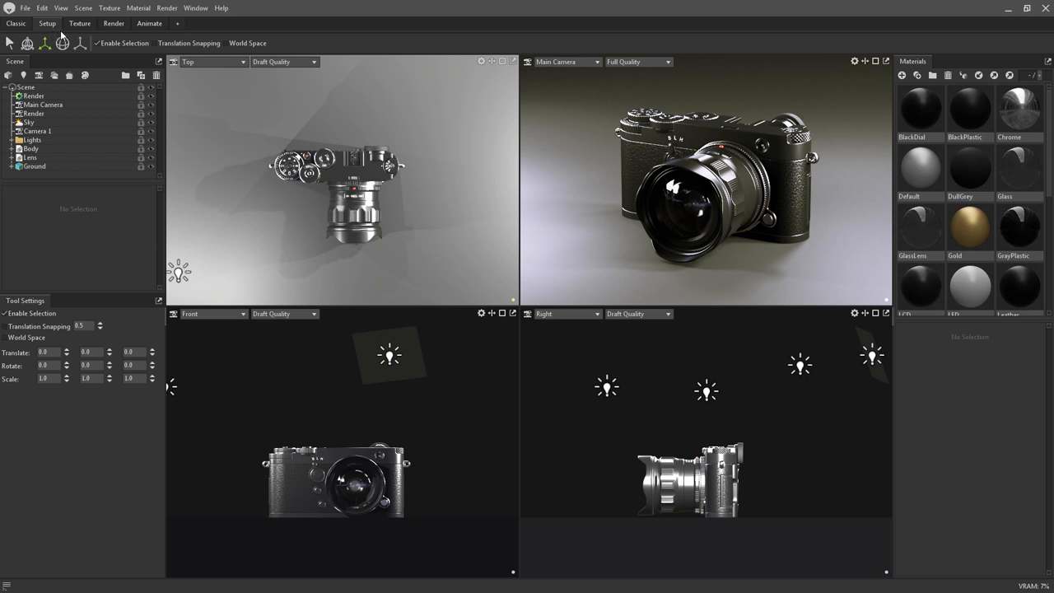
Step: Try the preset workspace tabs, then add a custom workspace named 'My New Workspace'
click(79, 23)
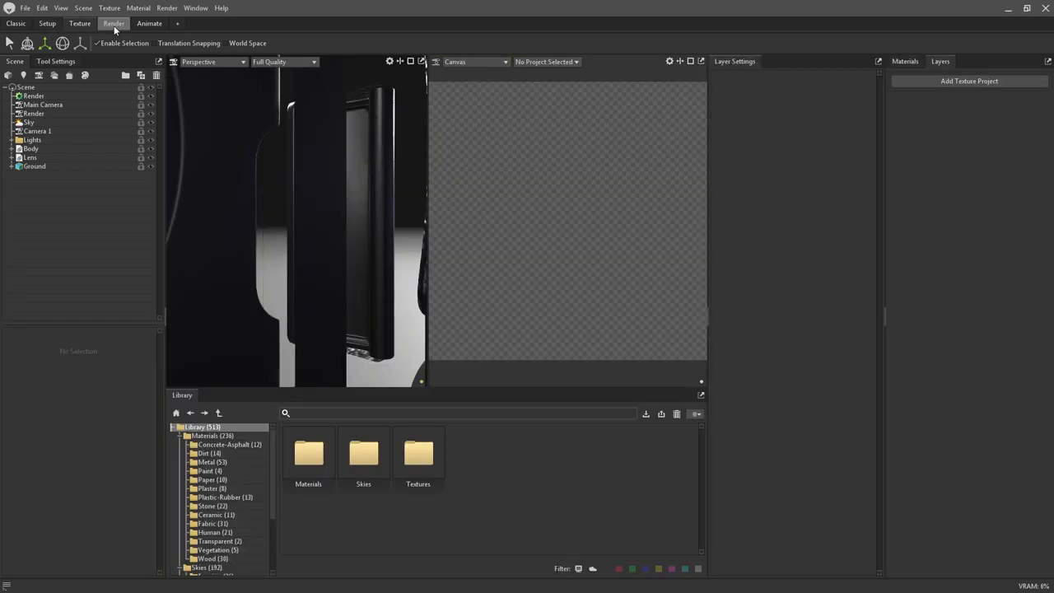
click(148, 23)
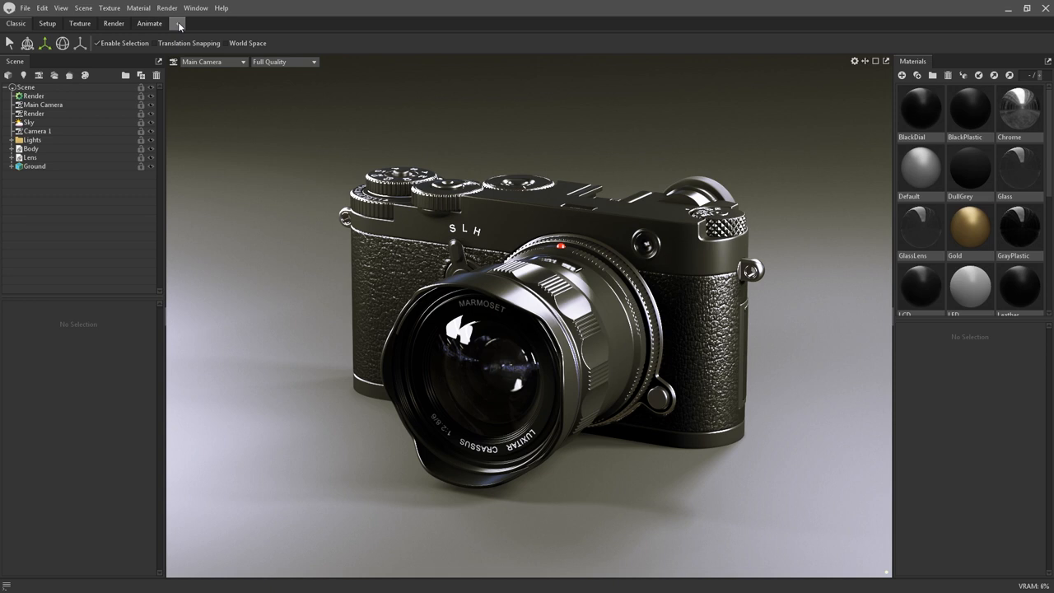
click(177, 23)
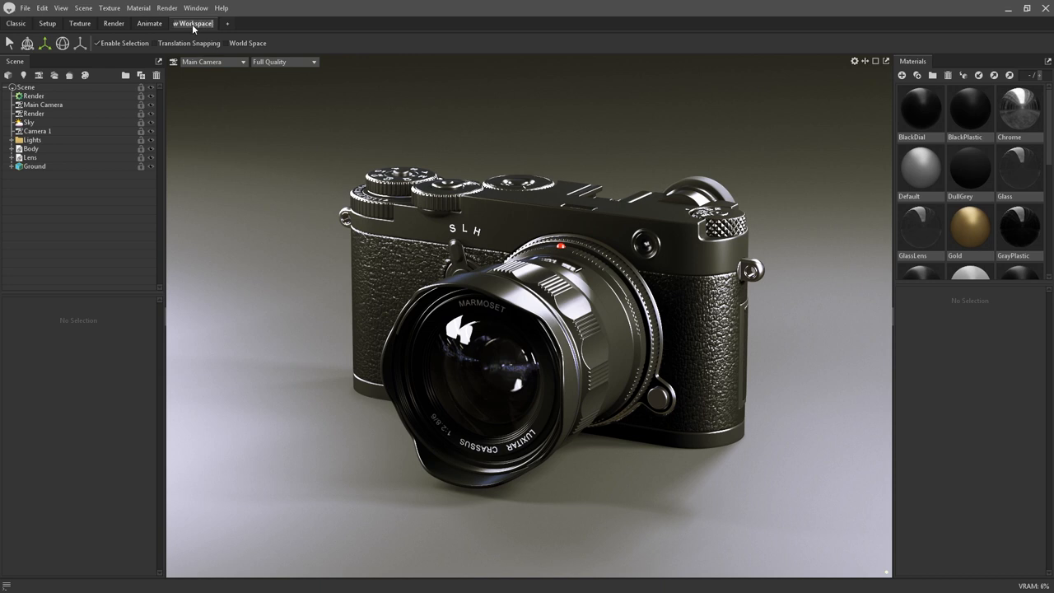
text(My New Workspace)
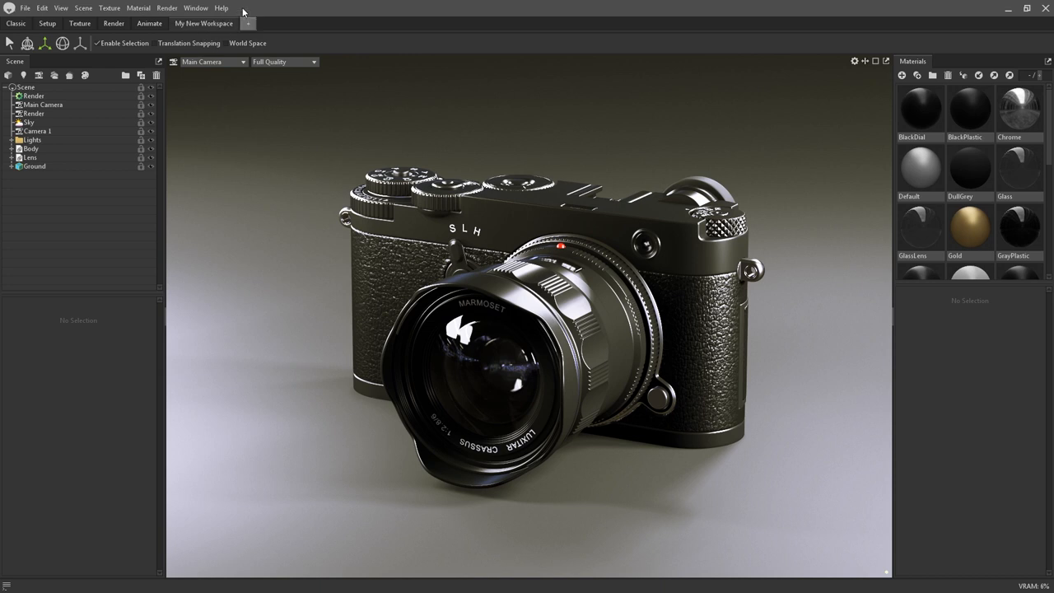
mouse_move(195, 10)
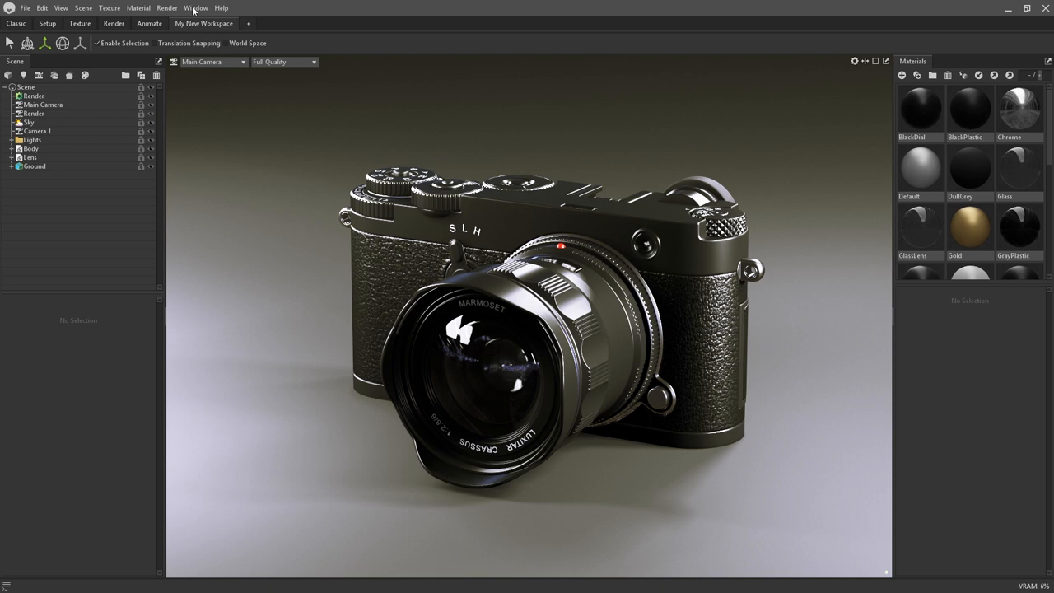
Step: Show the asset Library panel in My New Workspace from the Window menu
click(194, 7)
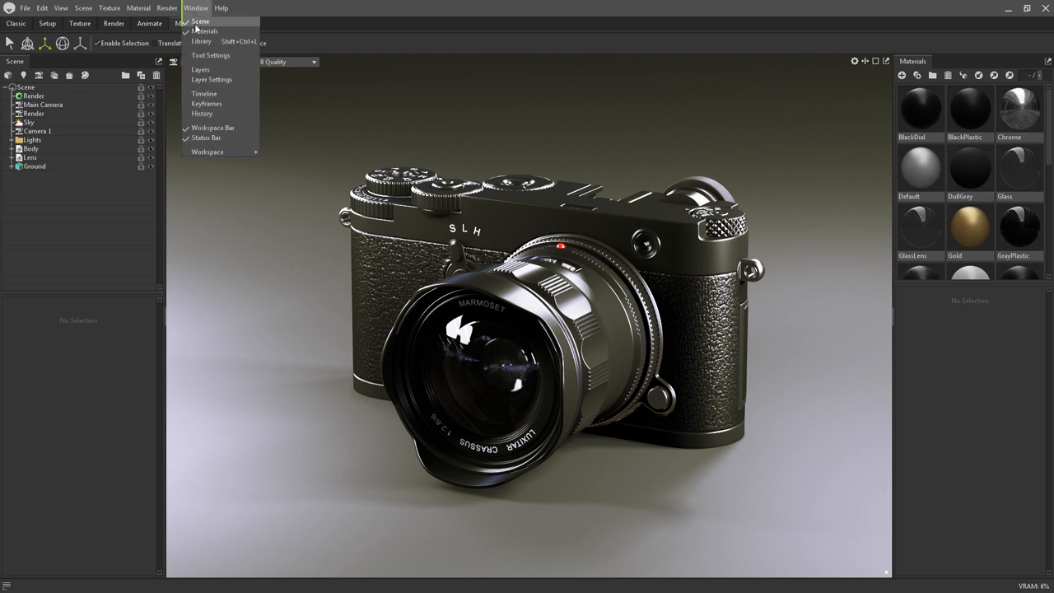
click(201, 41)
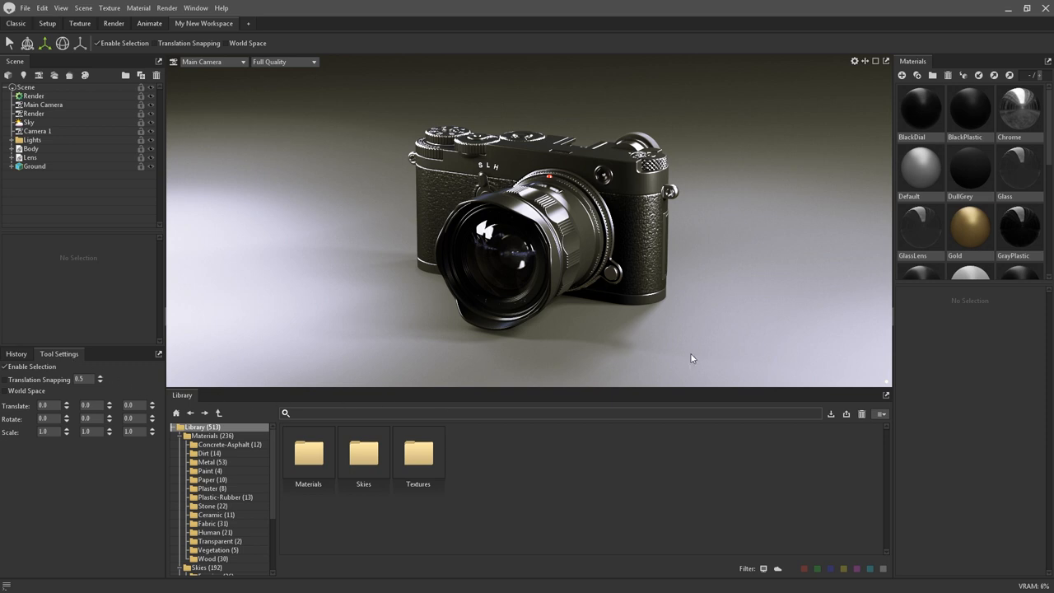
mouse_move(714, 334)
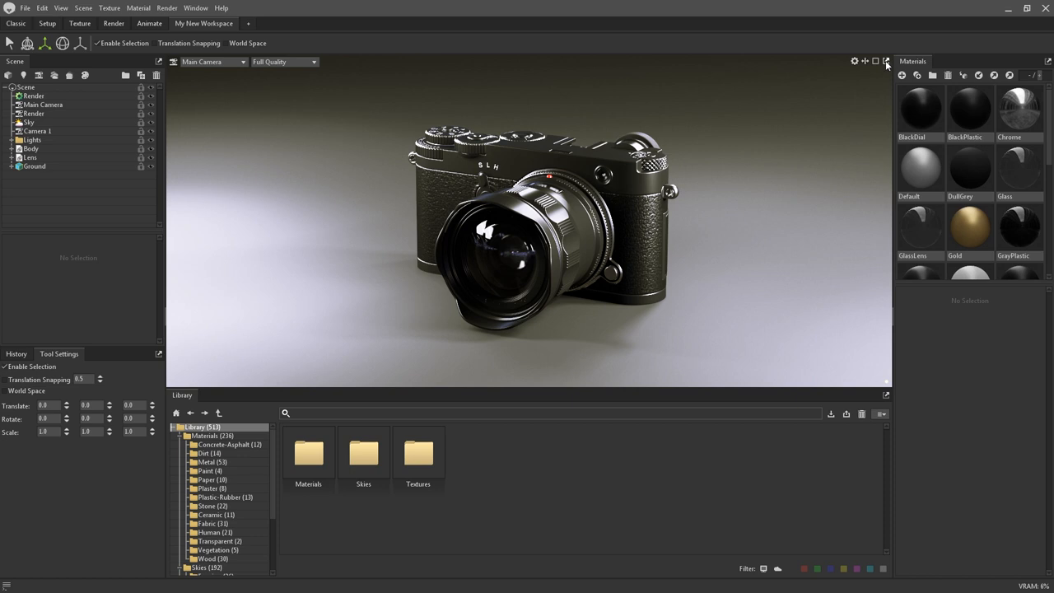
mouse_move(886, 402)
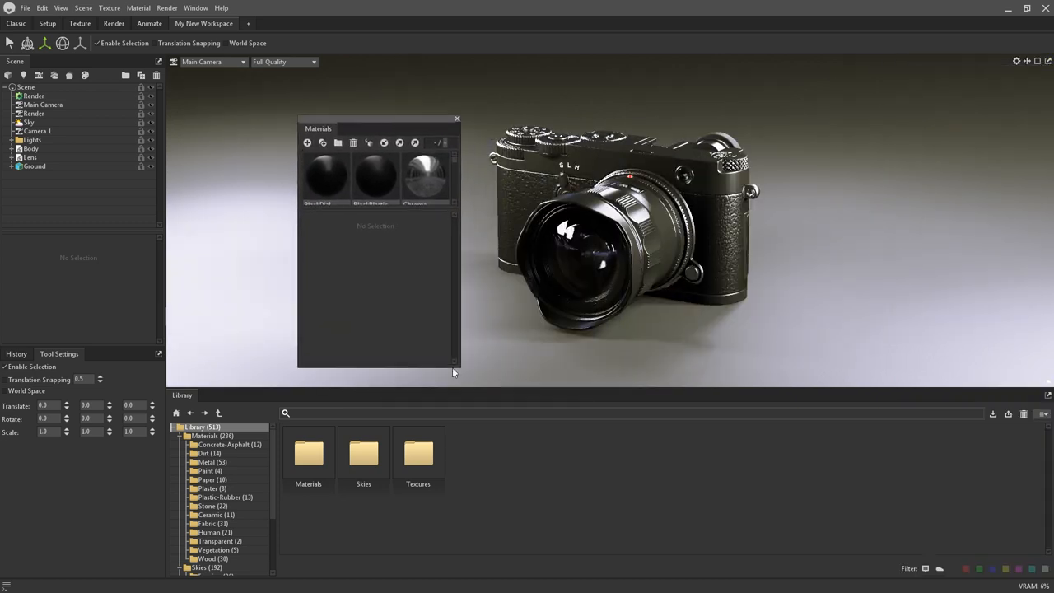
Step: Put away the floating Materials panel and try the Library floating, leaving Scene and Materials around Main Camera
click(456, 119)
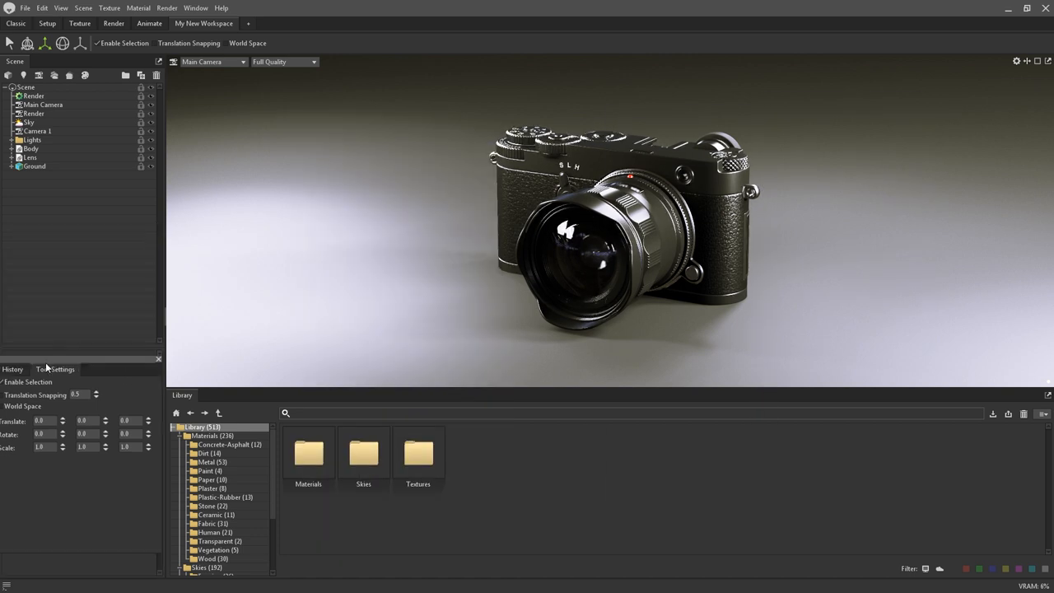
click(13, 369)
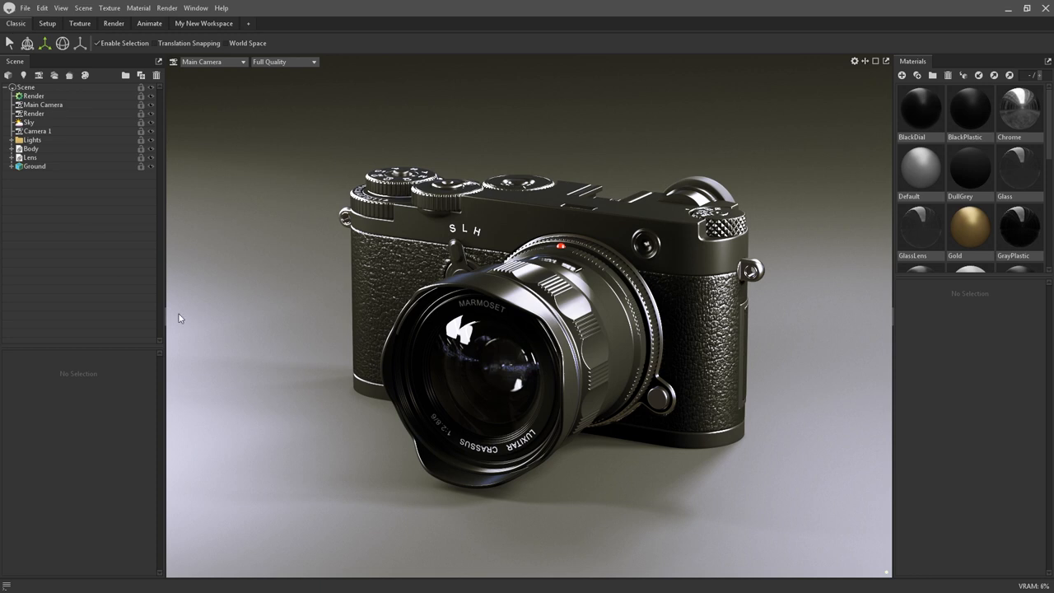
mouse_move(316, 436)
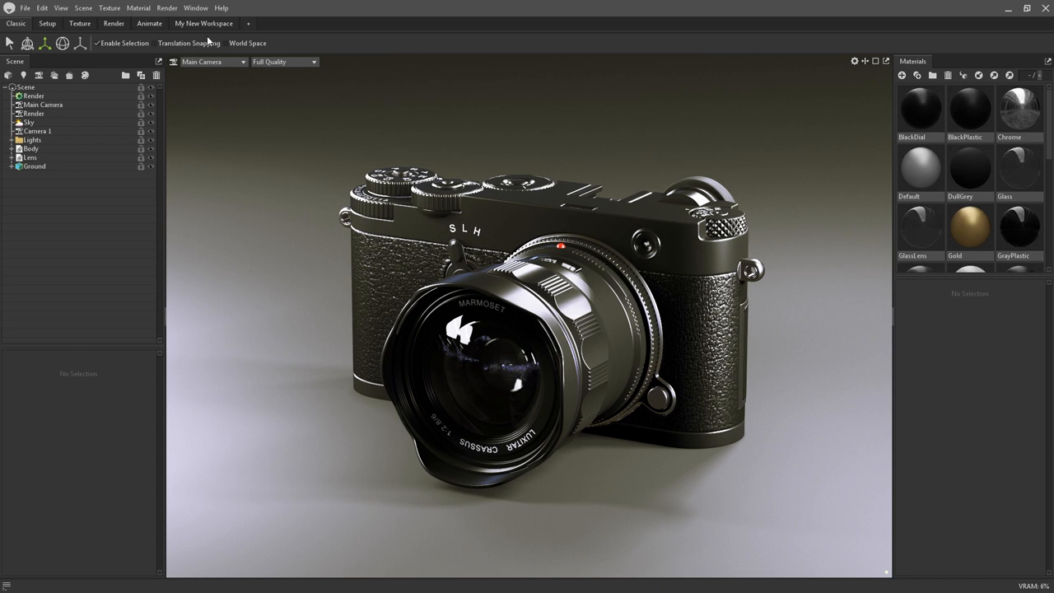
click(195, 6)
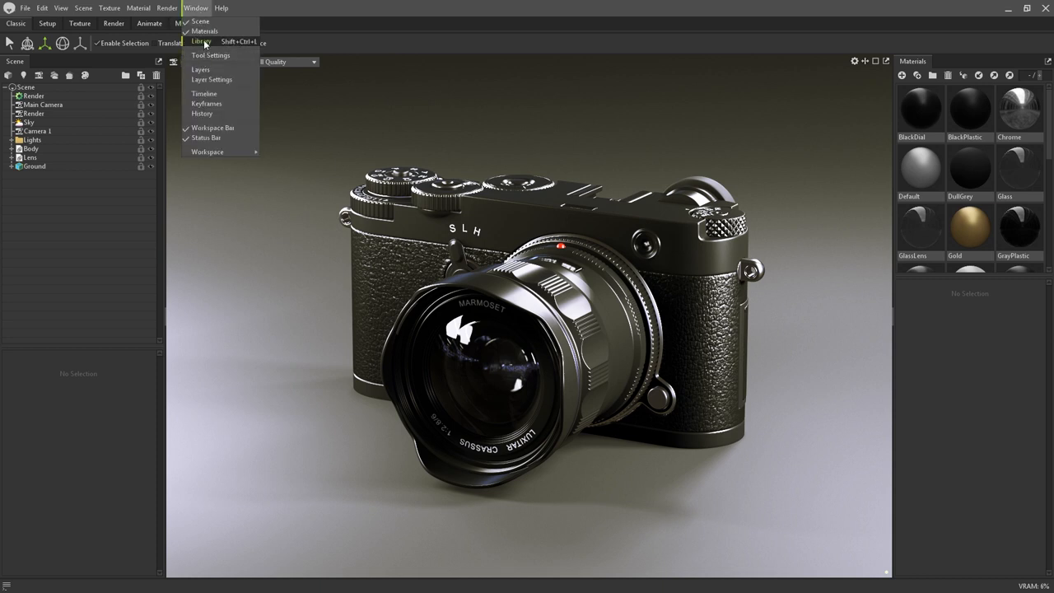
click(200, 43)
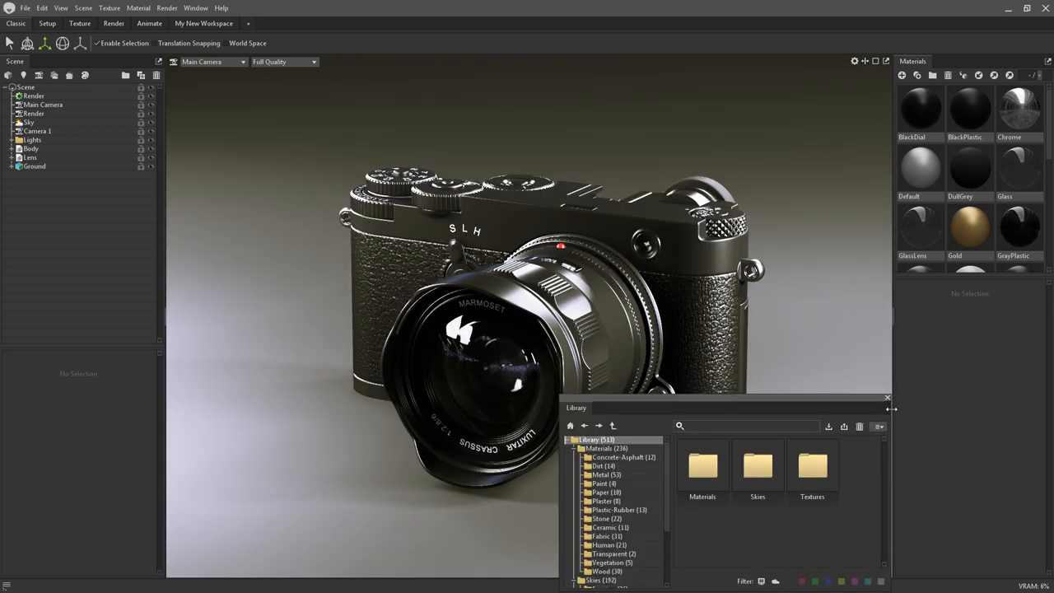
click(885, 396)
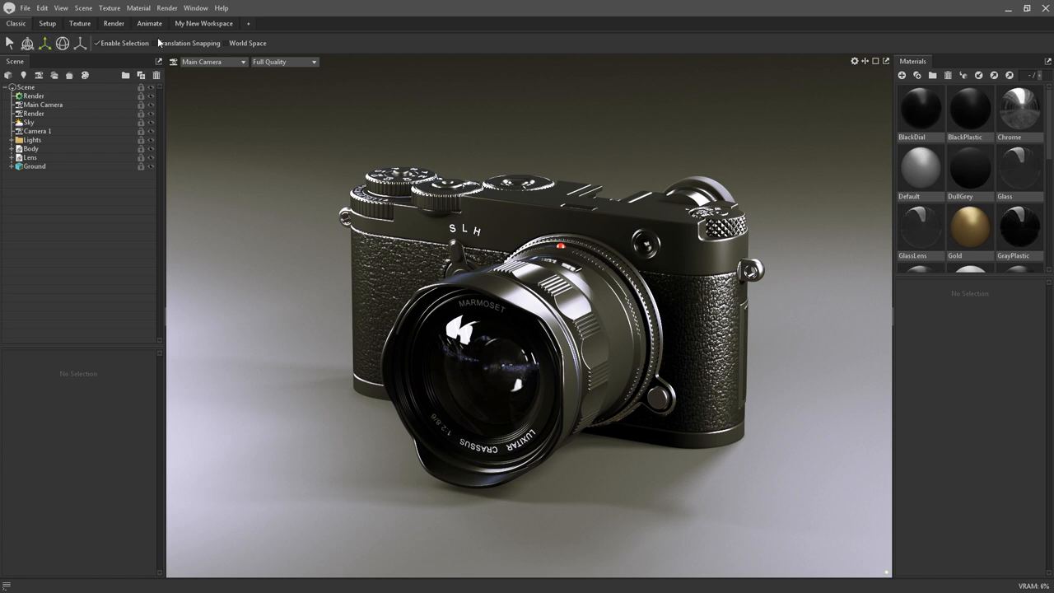
Step: Load the Texture workspace with the silver camera render, empty canvas and material library
click(194, 7)
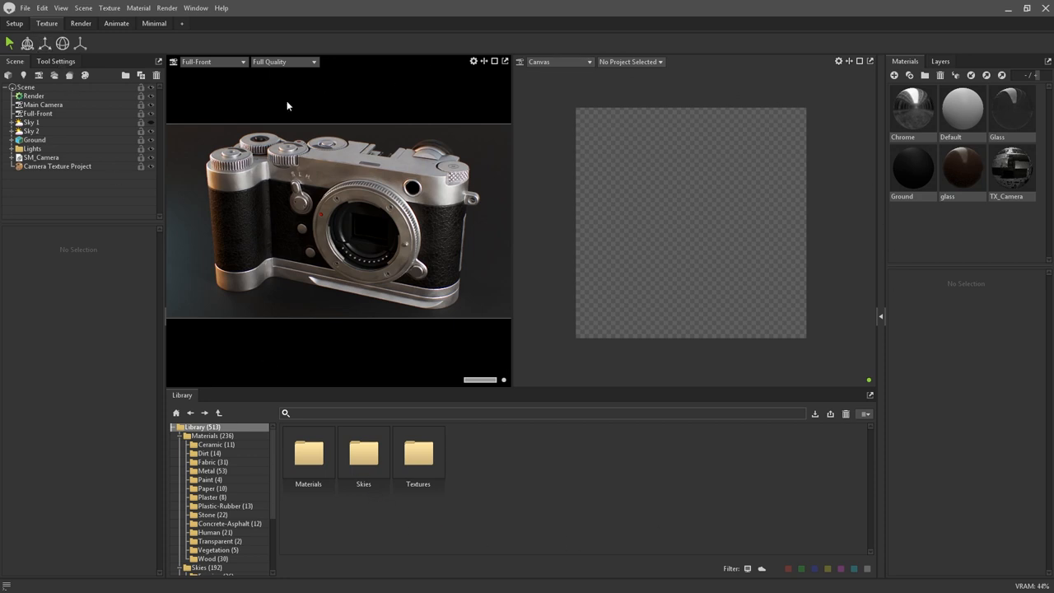
mouse_move(530, 497)
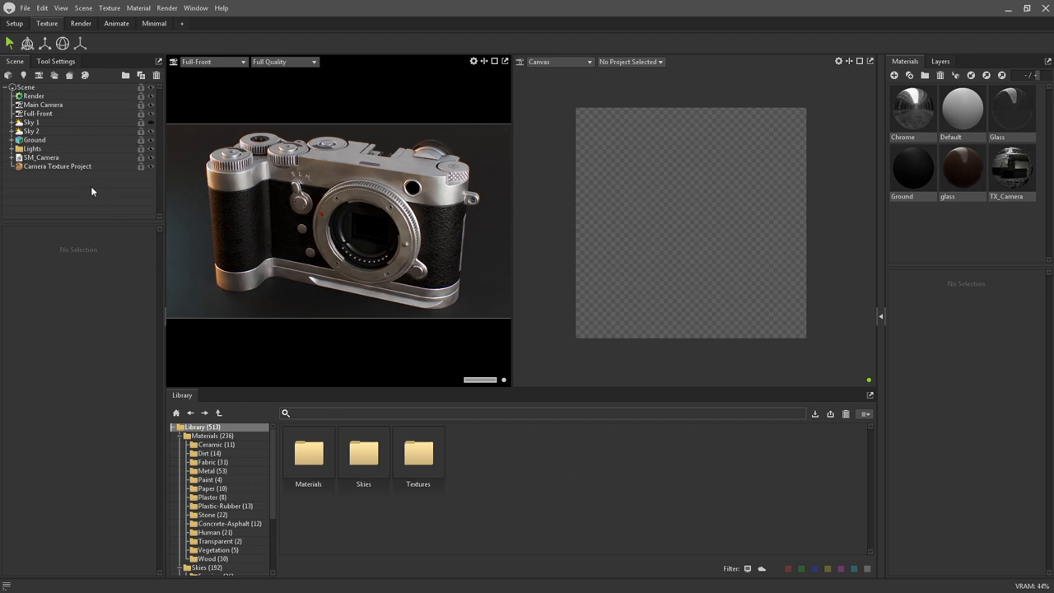
Step: Select Camera Texture Project so its settings, input maps and UV texture canvas are shown
click(56, 166)
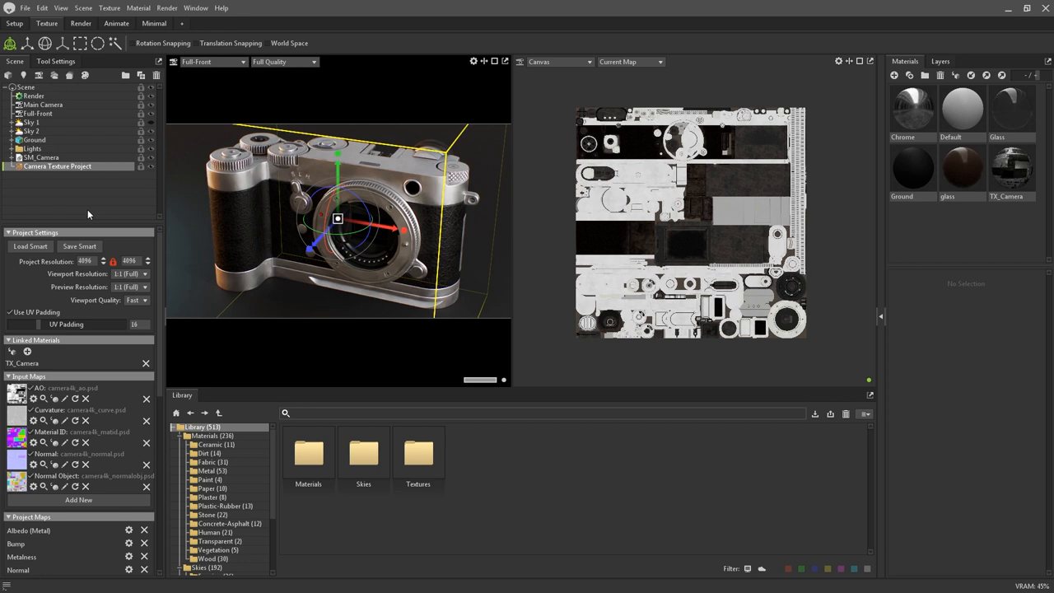
mouse_move(129, 221)
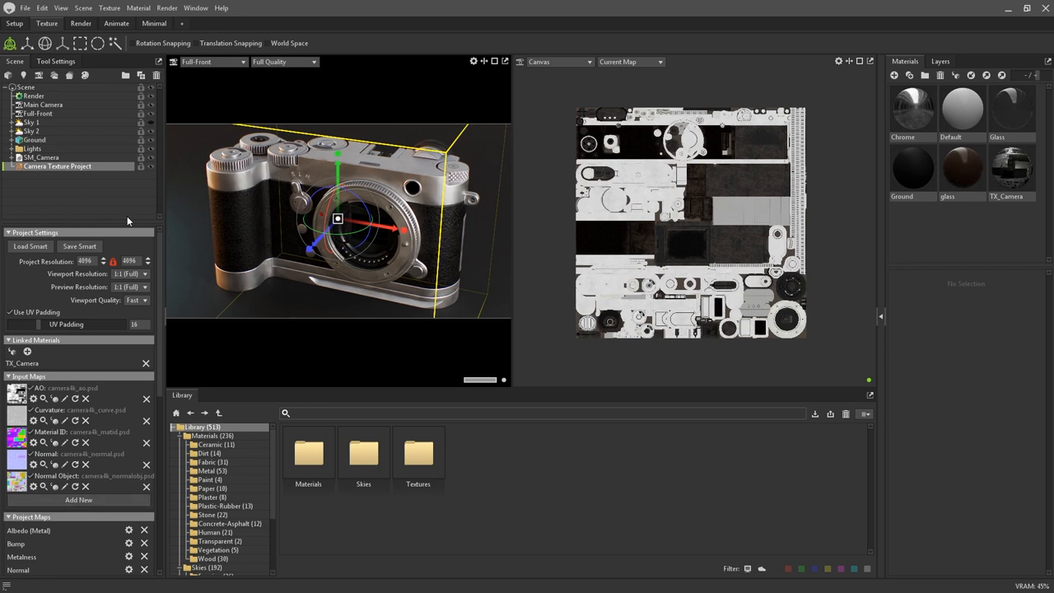
mouse_move(125, 237)
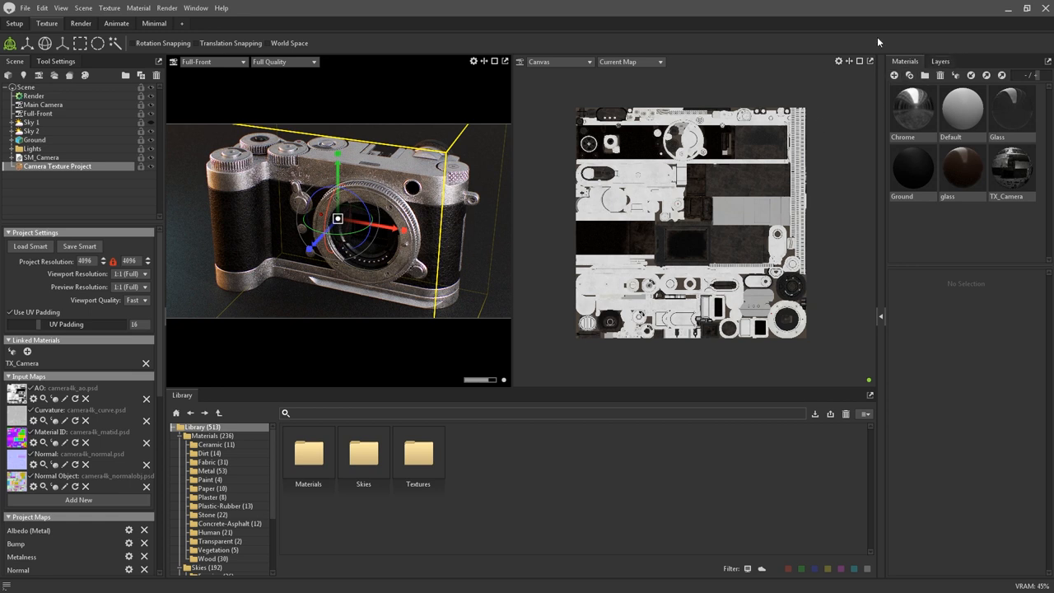
Step: Show the layer stack, select the Crevice layer and reveal its projection and material settings
click(938, 61)
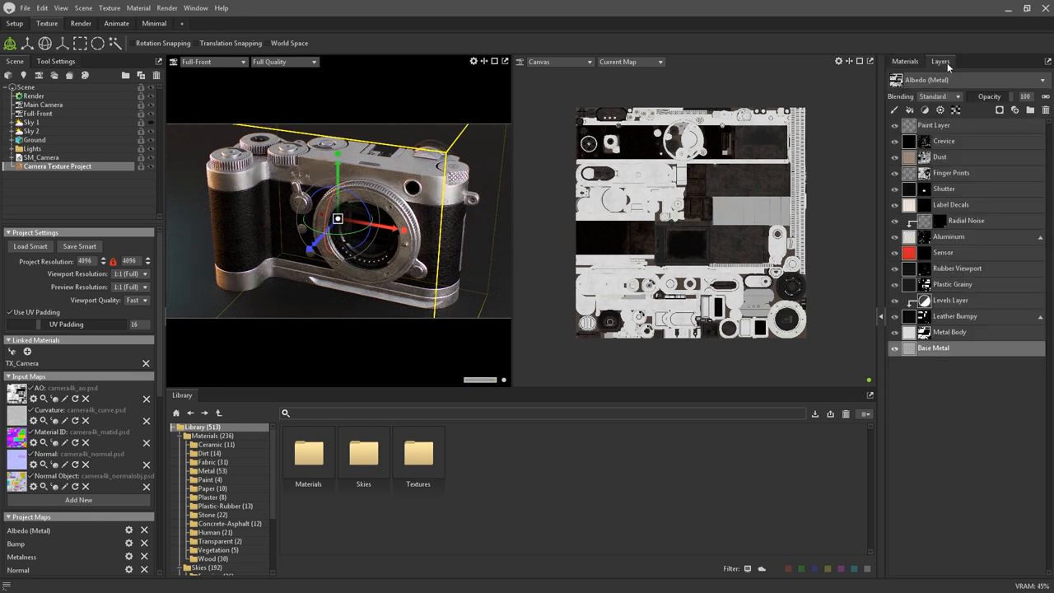
click(955, 316)
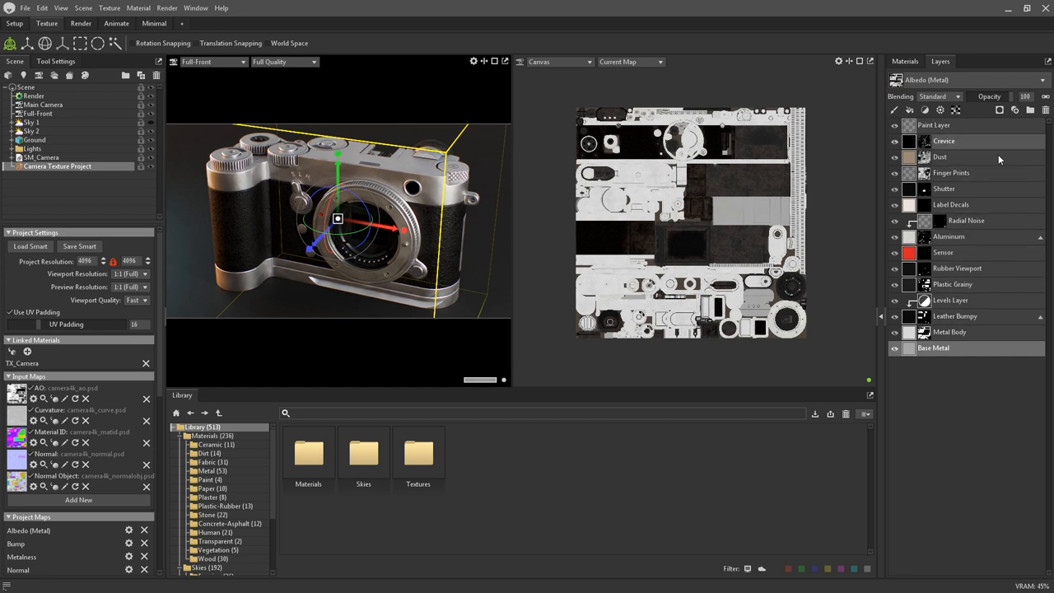
click(931, 347)
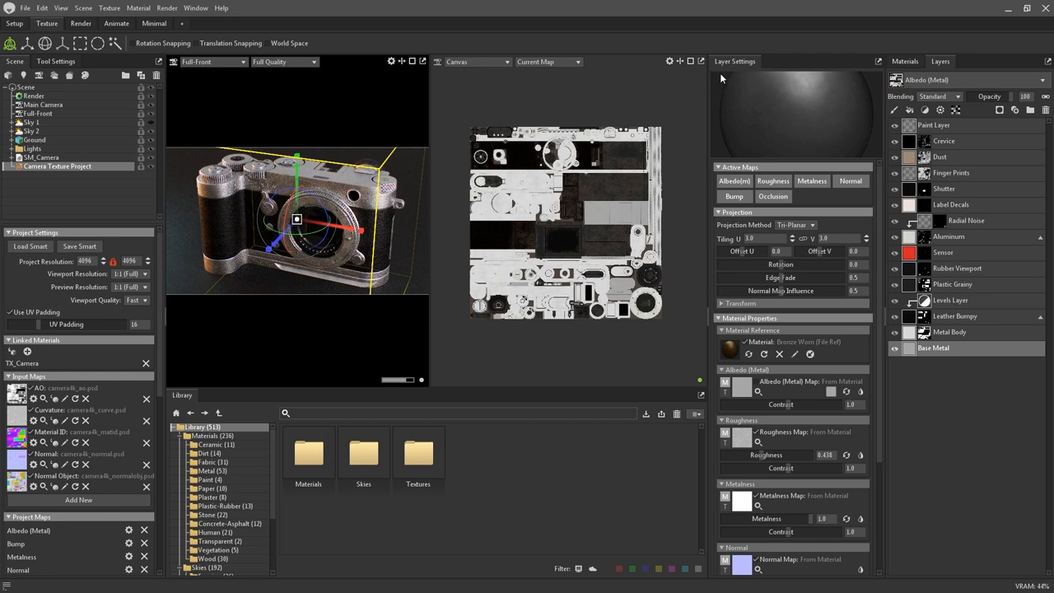
click(948, 331)
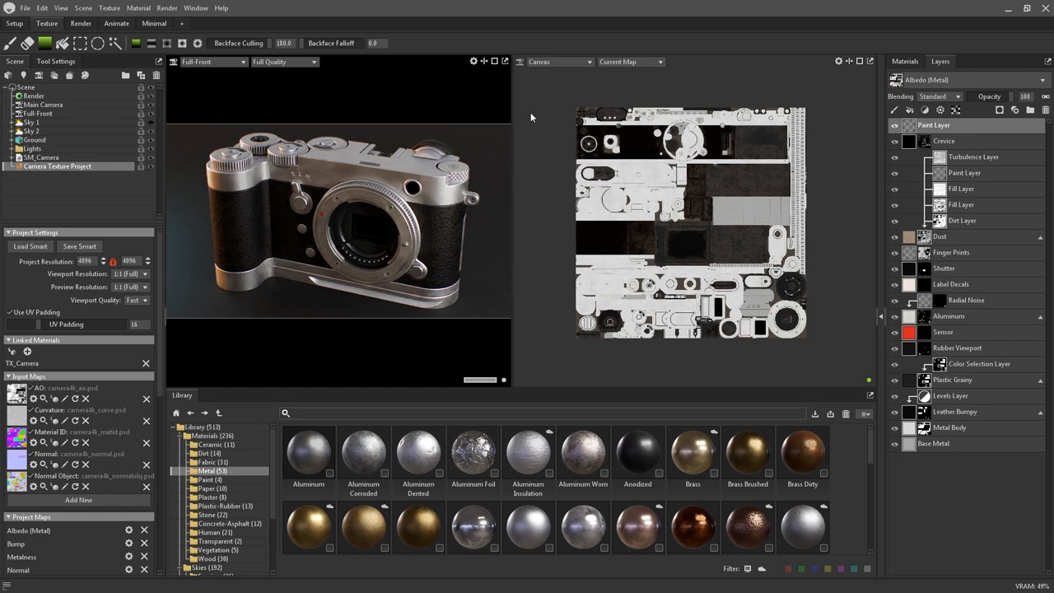
mouse_move(570, 87)
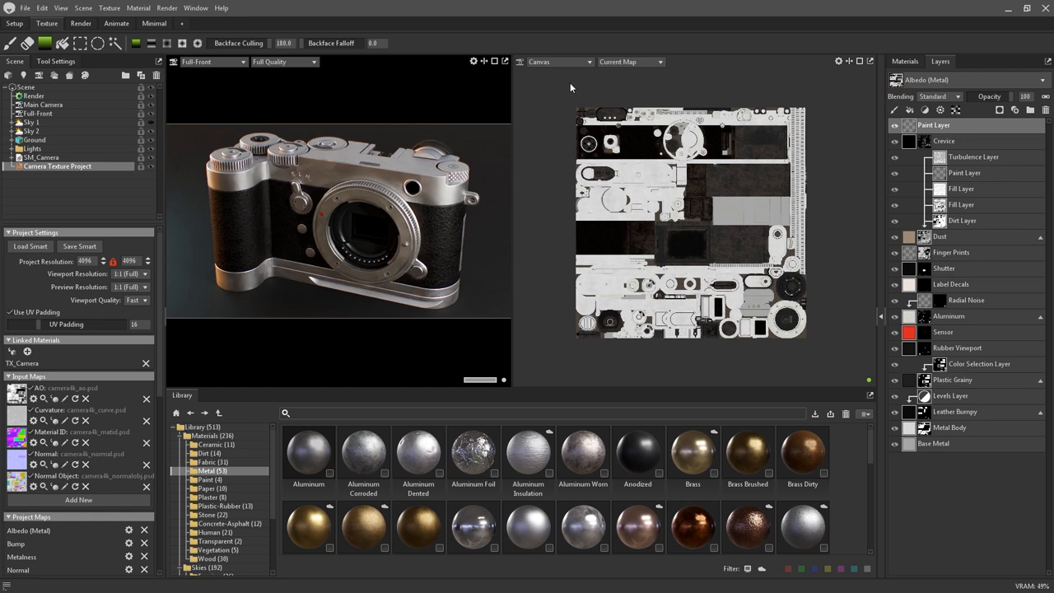
mouse_move(685, 94)
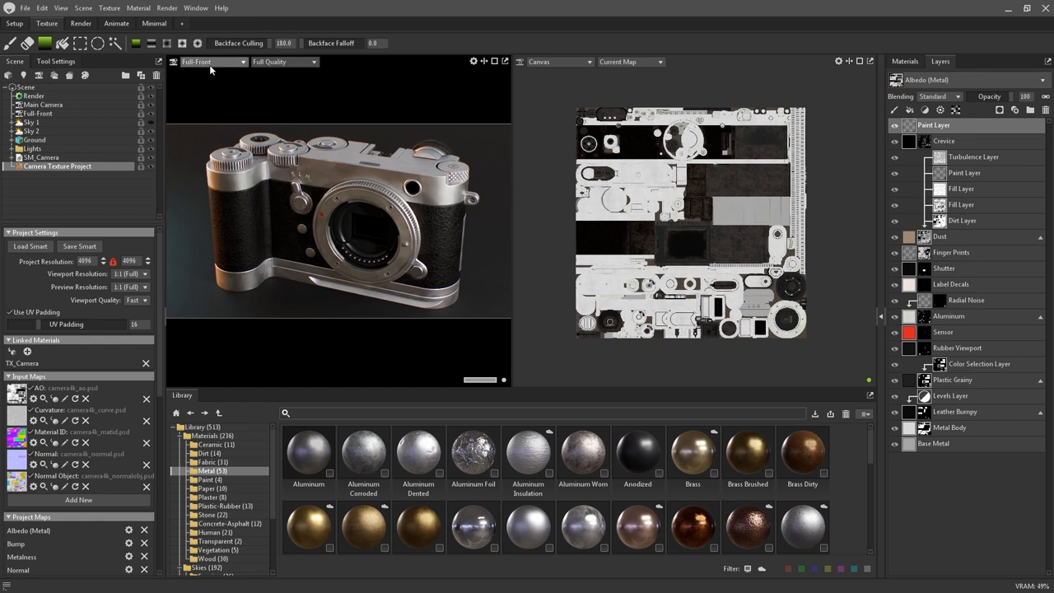
Step: Switch the left viewport from the Full Front view to Main Camera via the view list
click(212, 63)
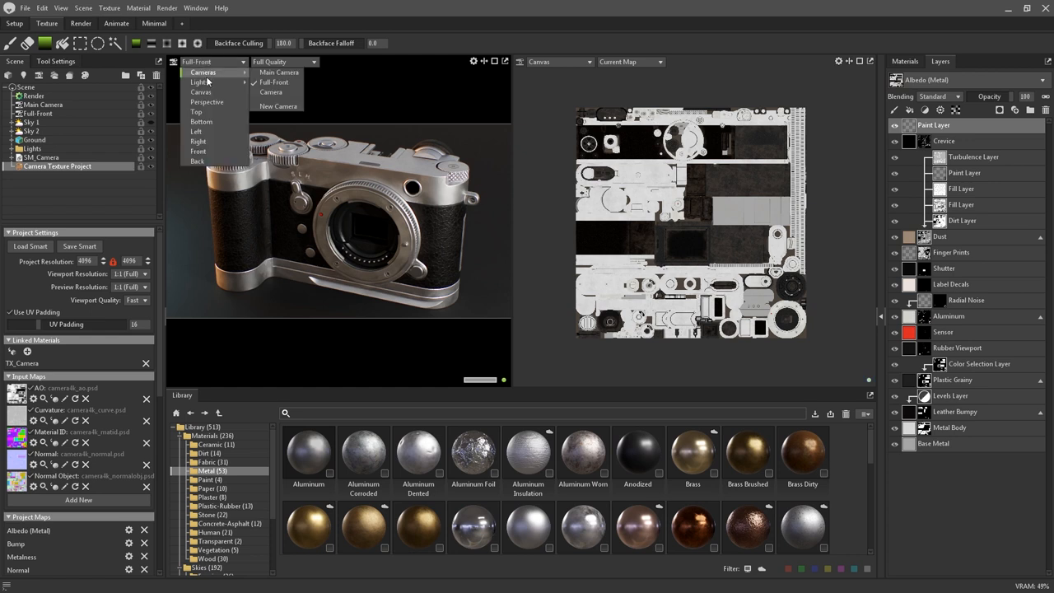
mouse_move(204, 92)
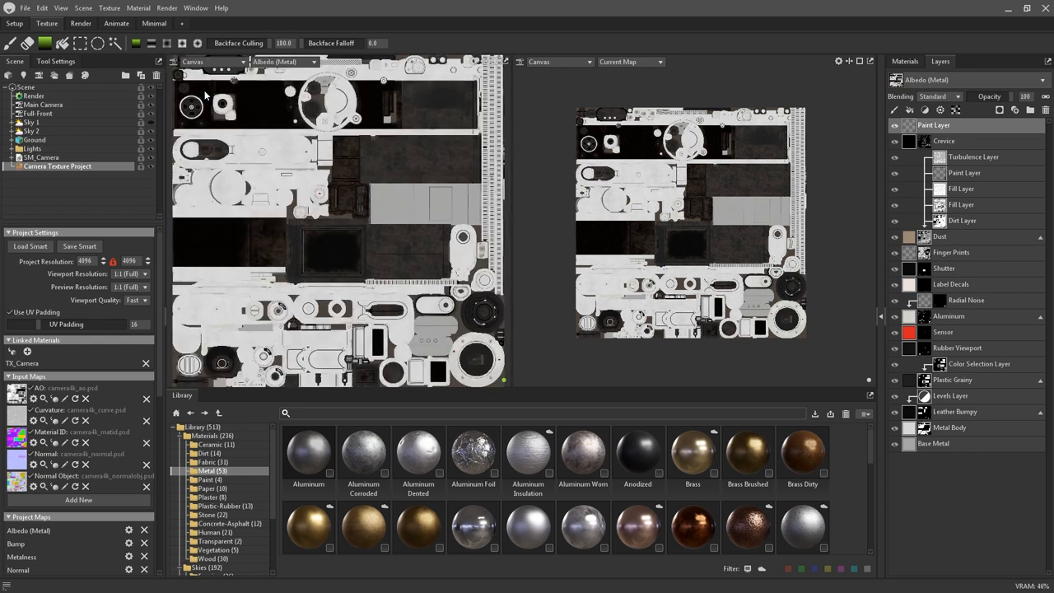
click(213, 63)
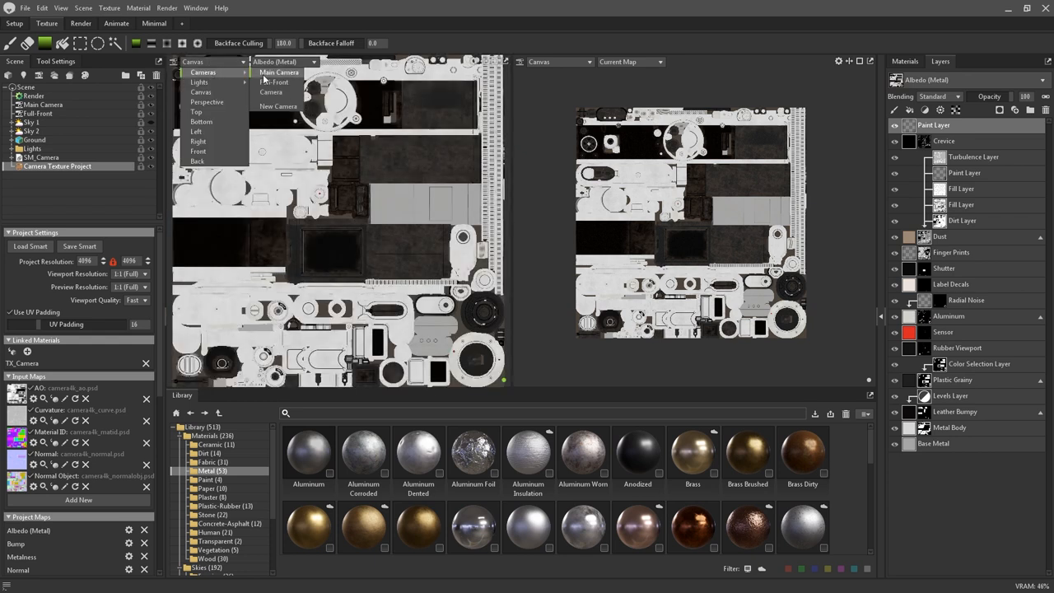
click(280, 72)
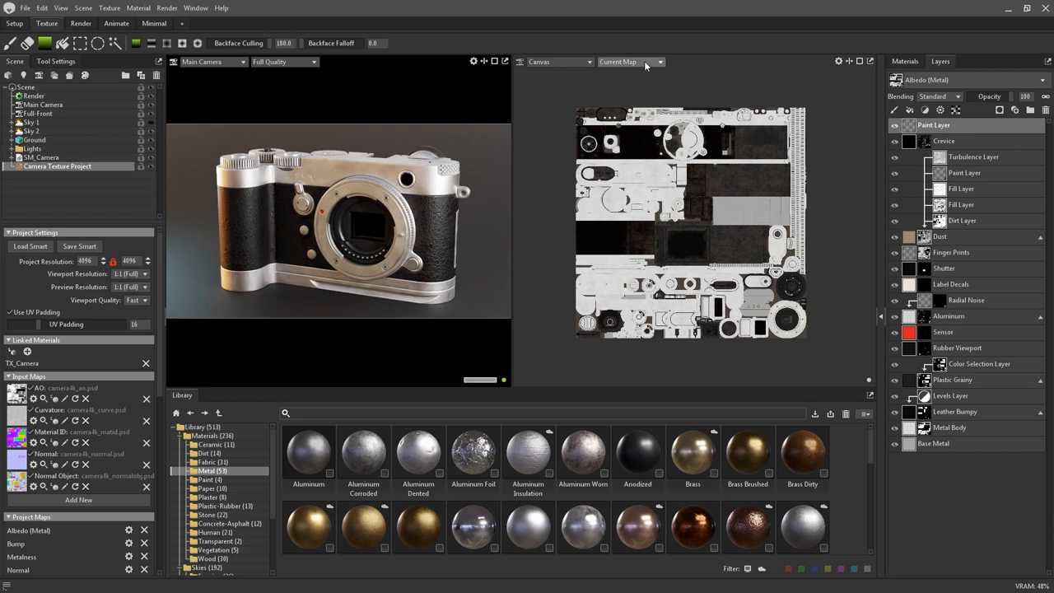
click(629, 62)
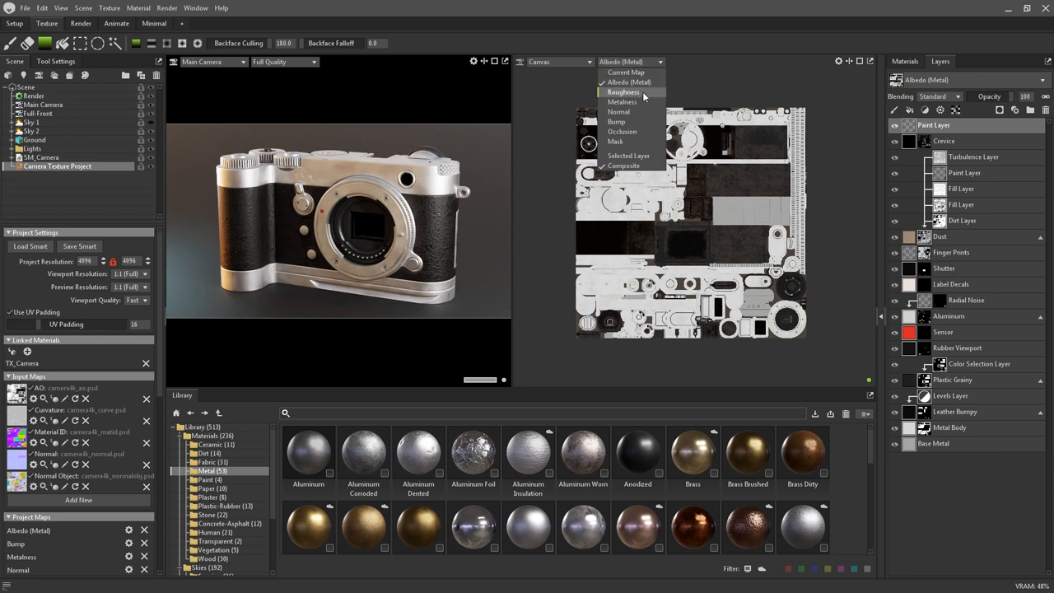
click(622, 102)
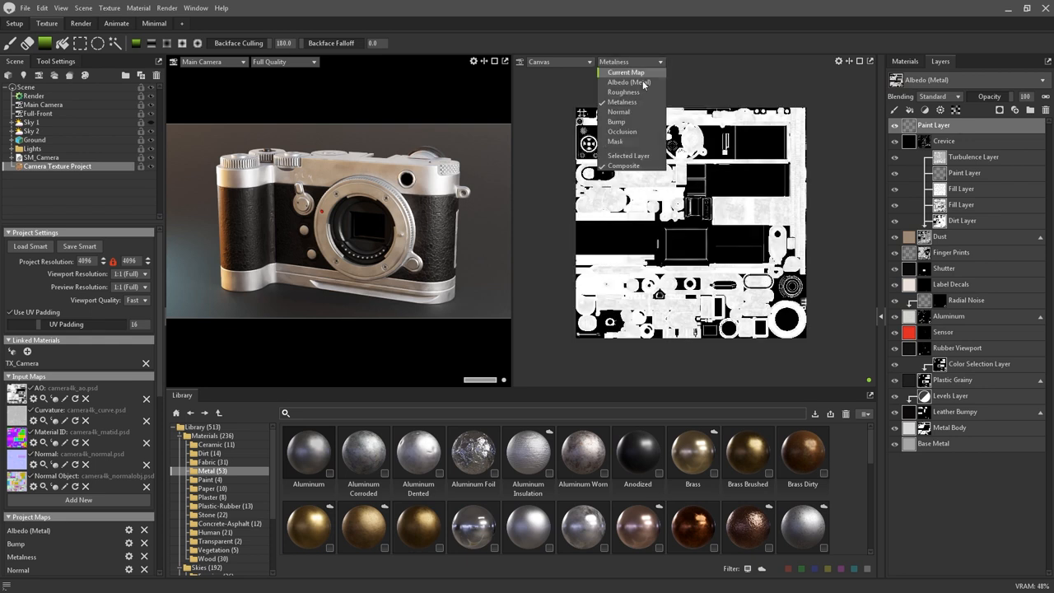
click(619, 112)
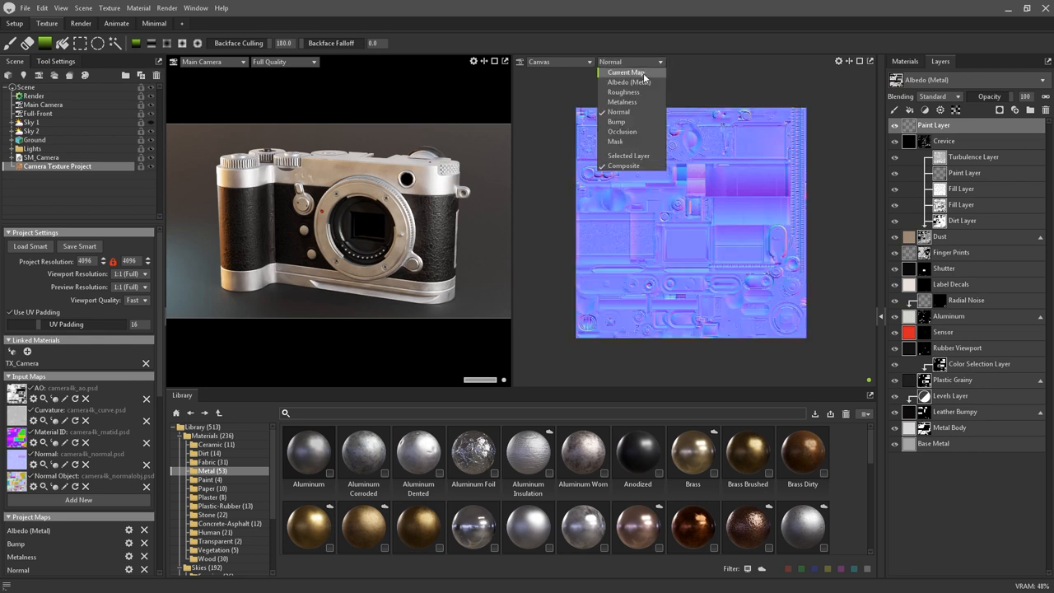
click(626, 72)
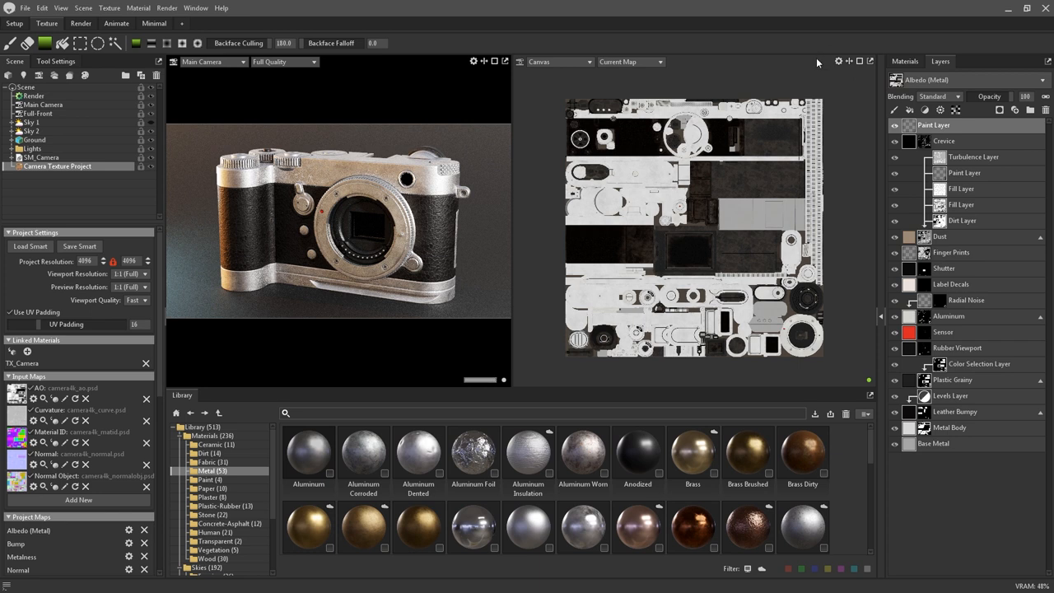
click(838, 61)
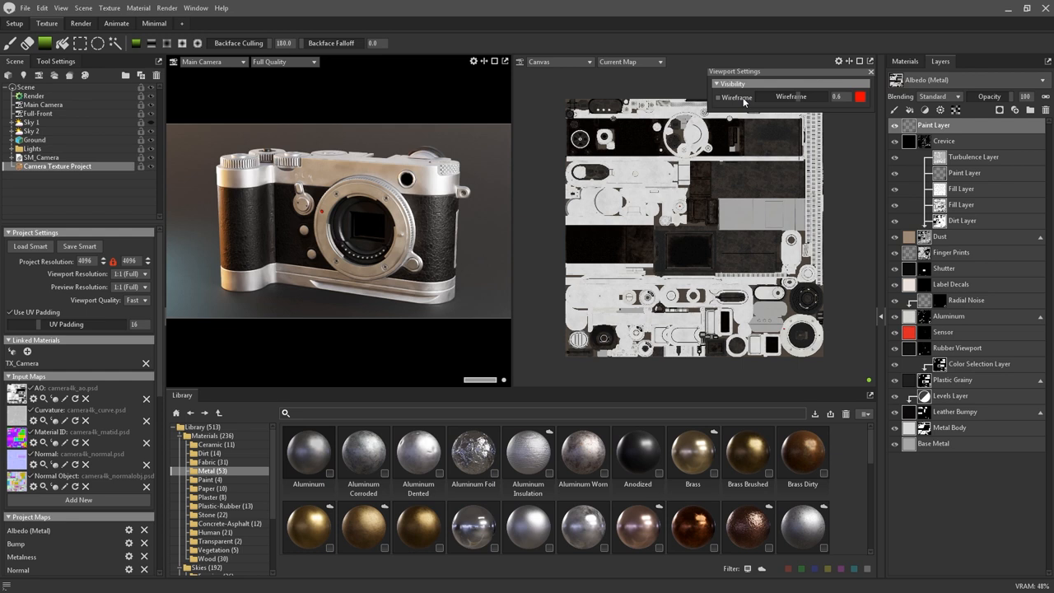
click(718, 96)
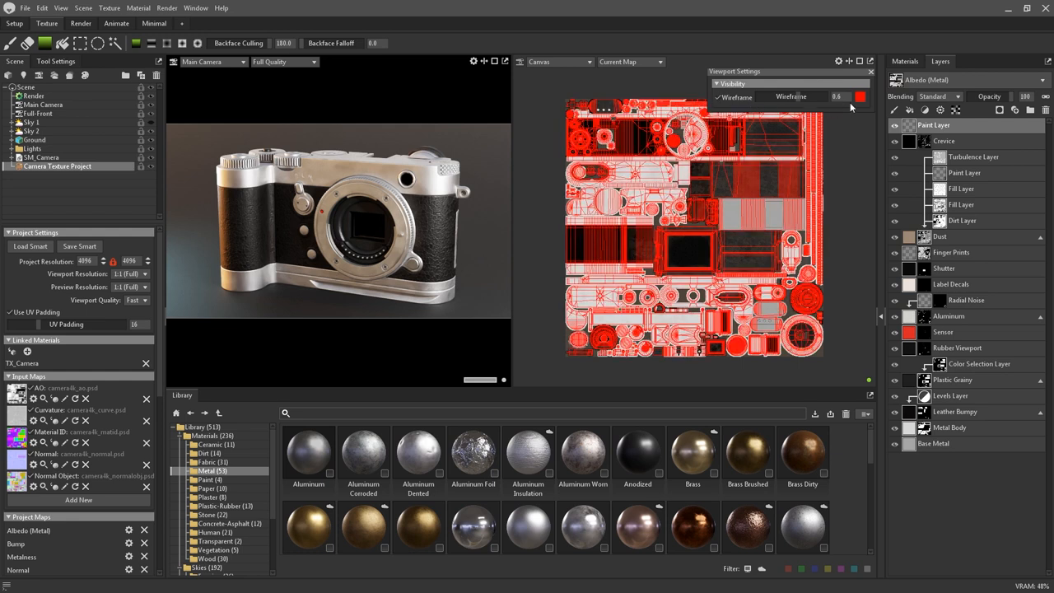
click(859, 95)
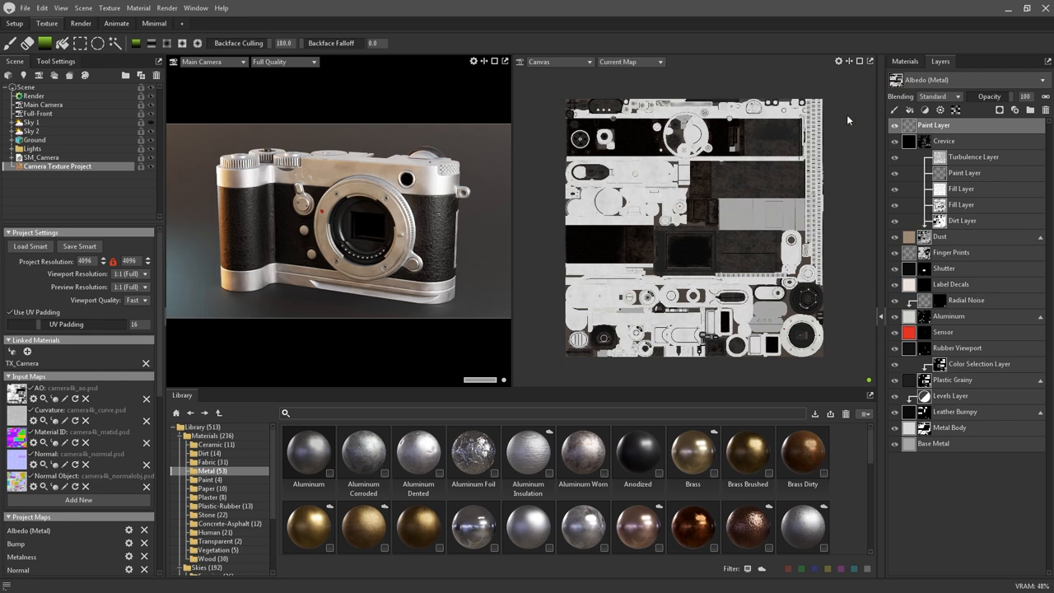
mouse_move(848, 121)
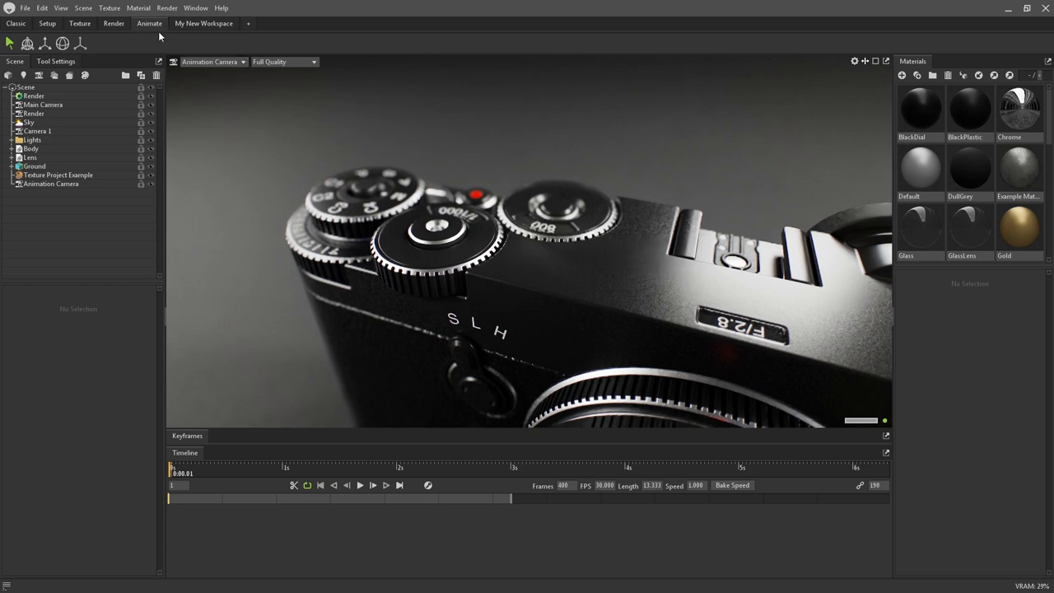
mouse_move(299, 321)
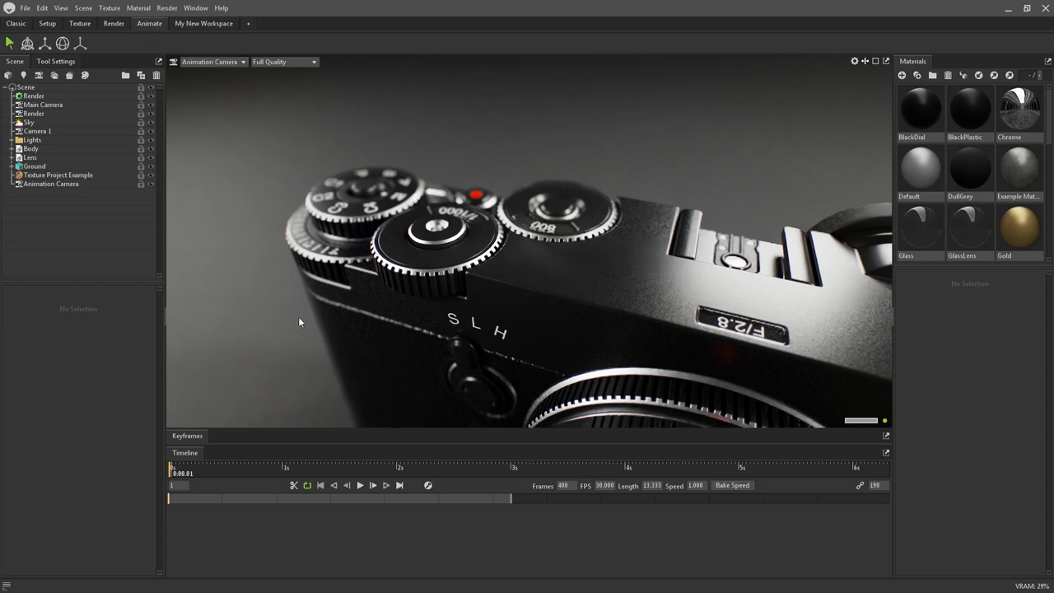
mouse_move(226, 369)
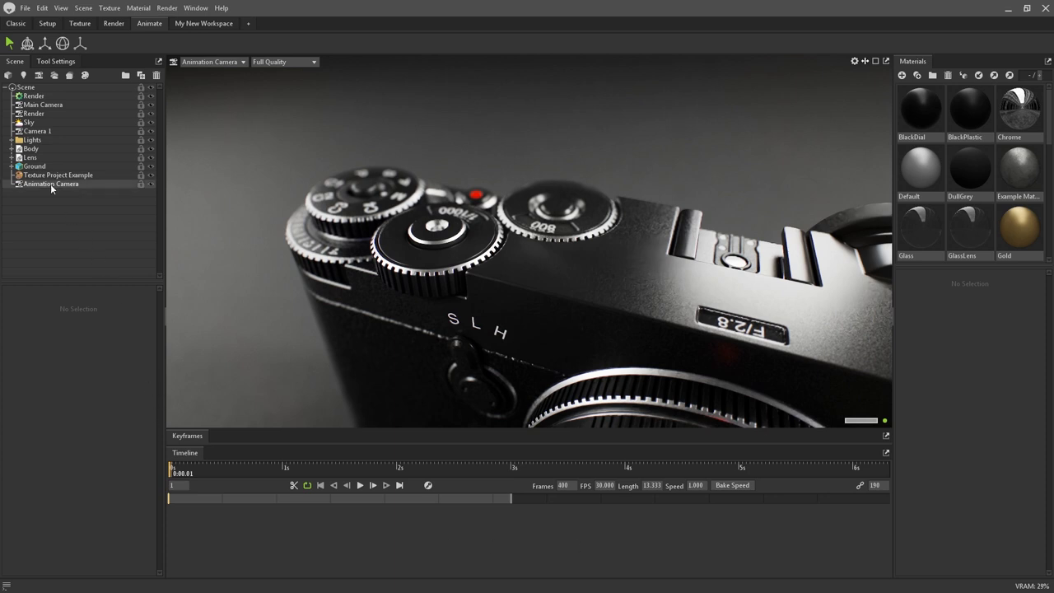
Step: Select the Animation Camera so its lens and depth-of-field settings are listed
click(51, 184)
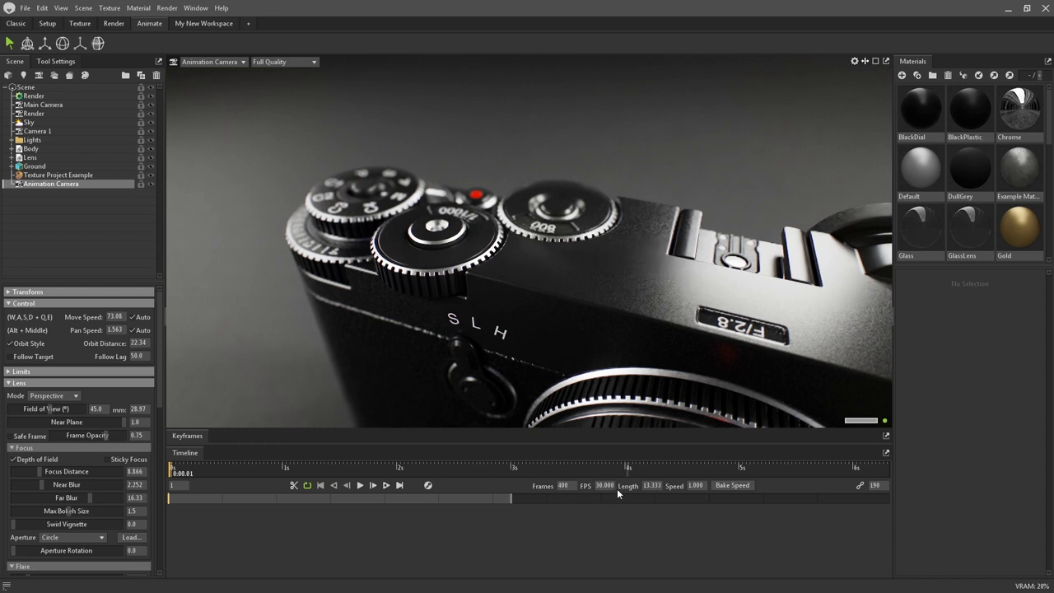
mouse_move(682, 504)
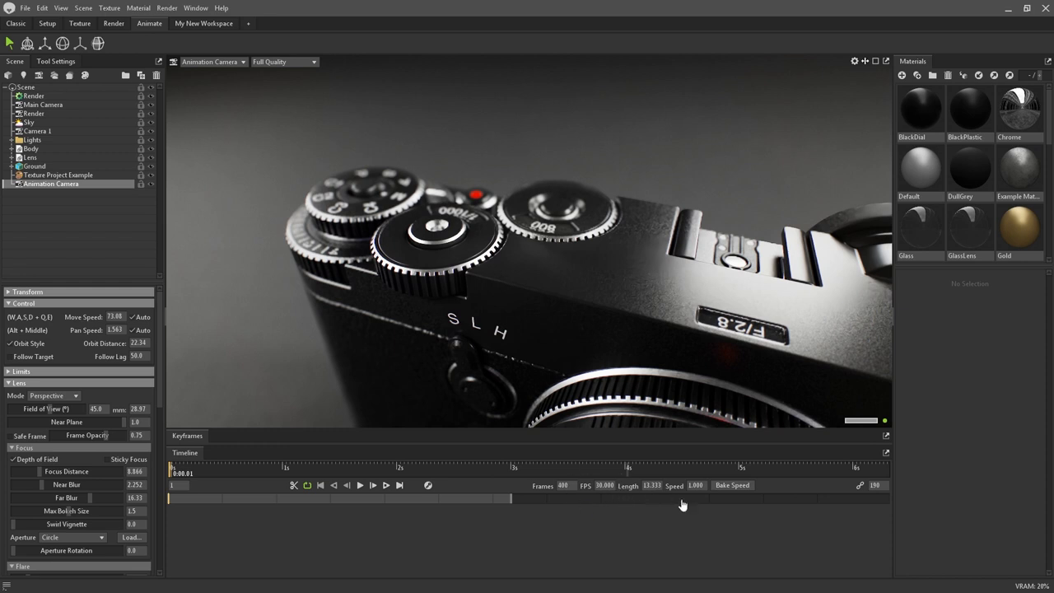
mouse_move(700, 510)
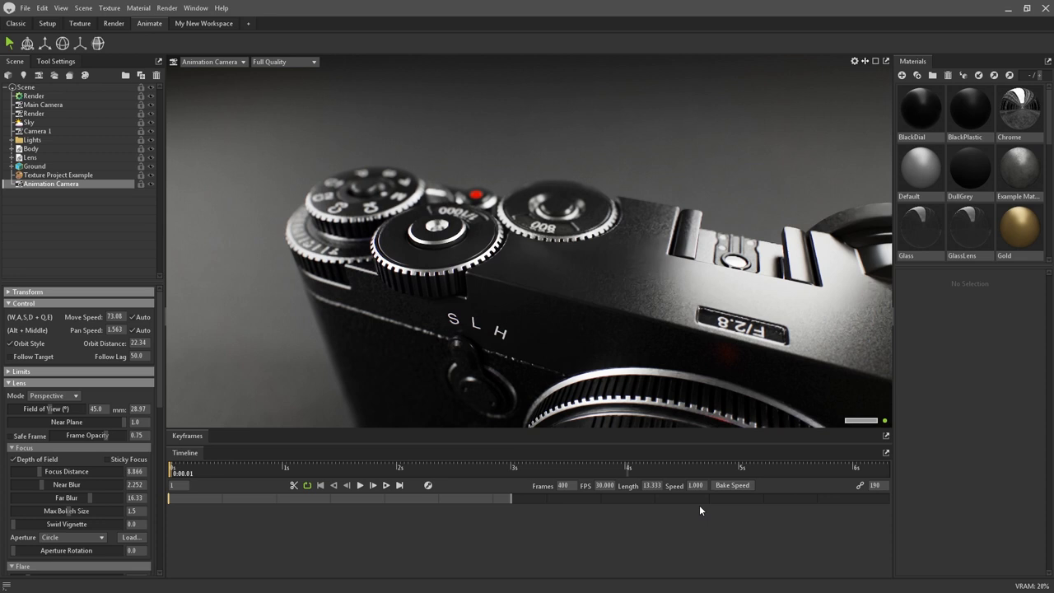
mouse_move(223, 484)
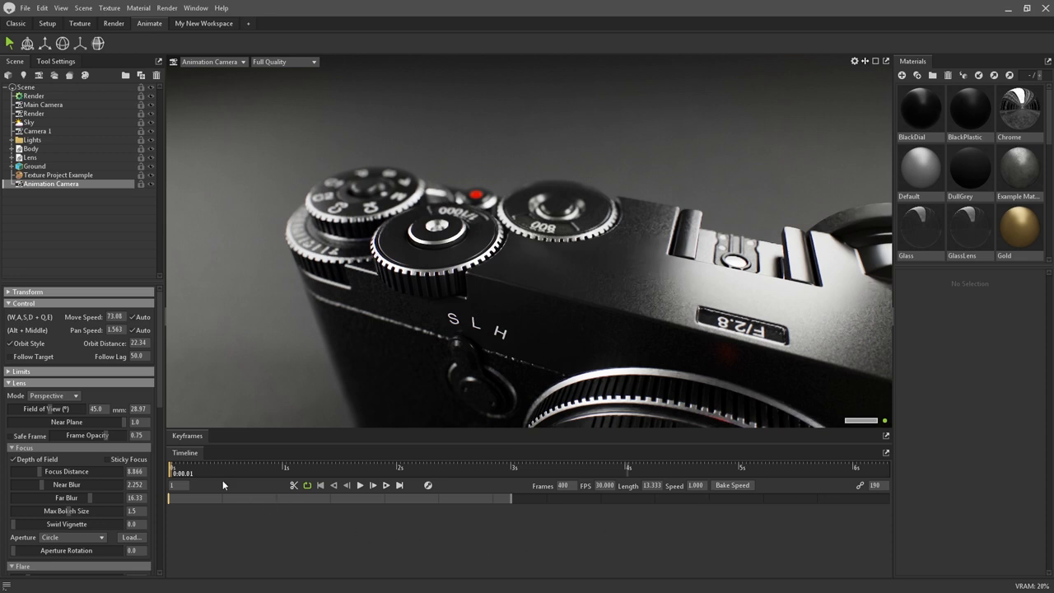
mouse_move(189, 445)
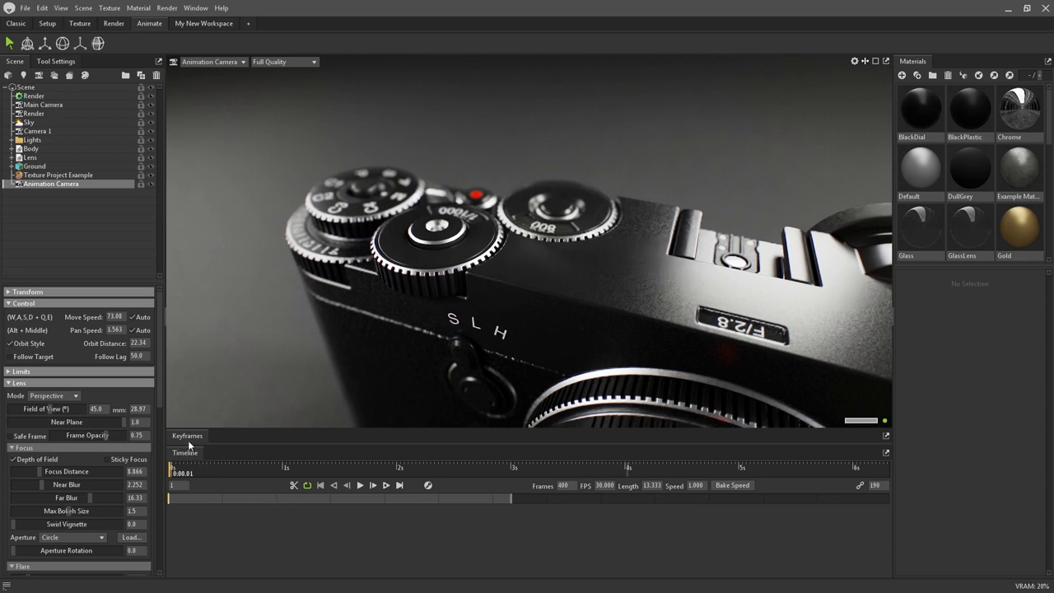
Step: In the Keyframes editor, expand the Animation Camera's Transform and Depth Of Field track curves
click(188, 434)
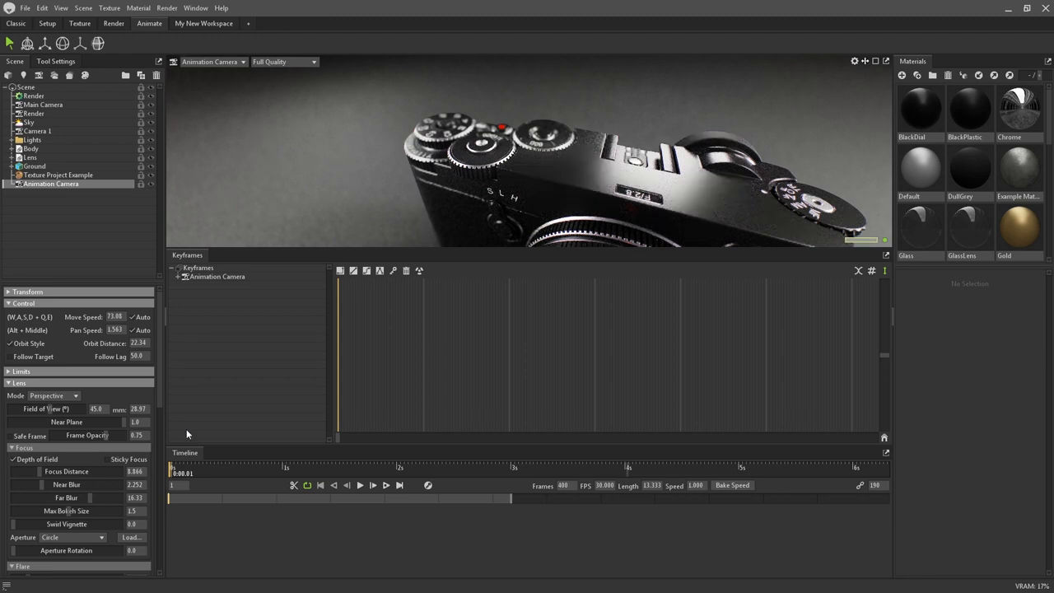
click(178, 277)
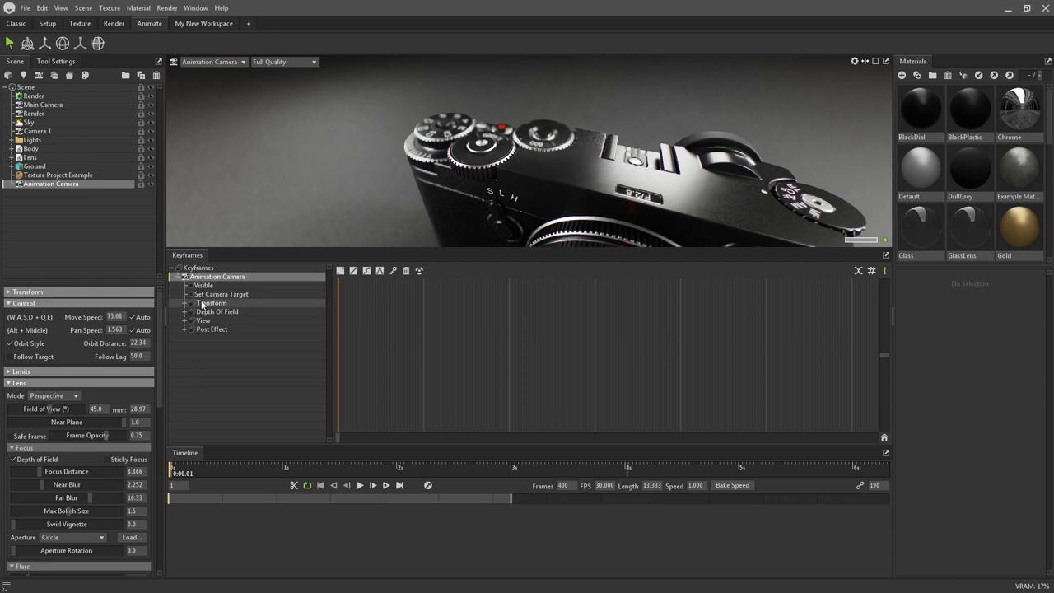
click(191, 303)
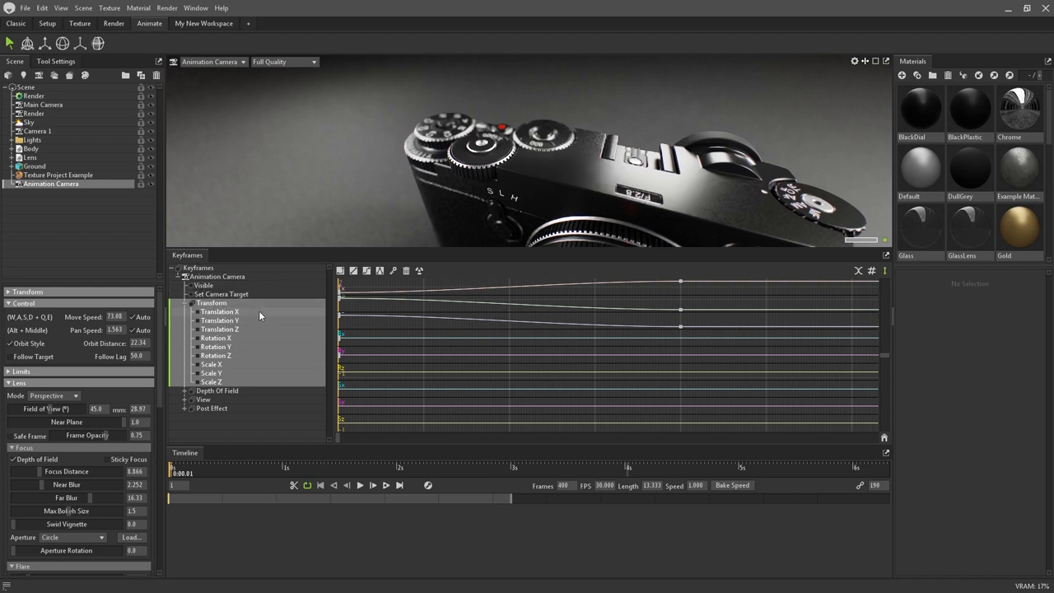
click(221, 330)
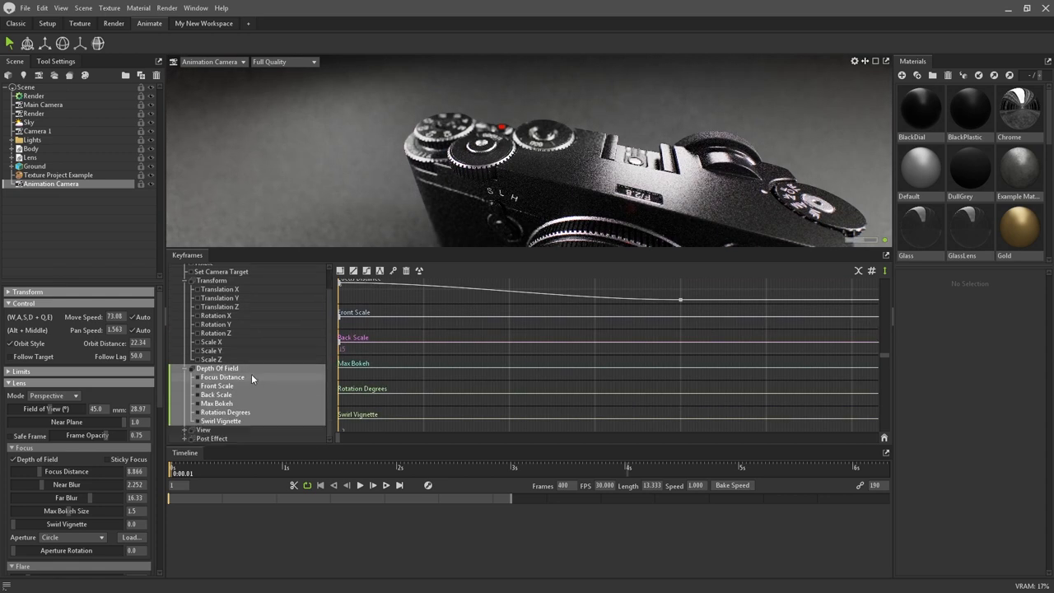
scroll(down, 3)
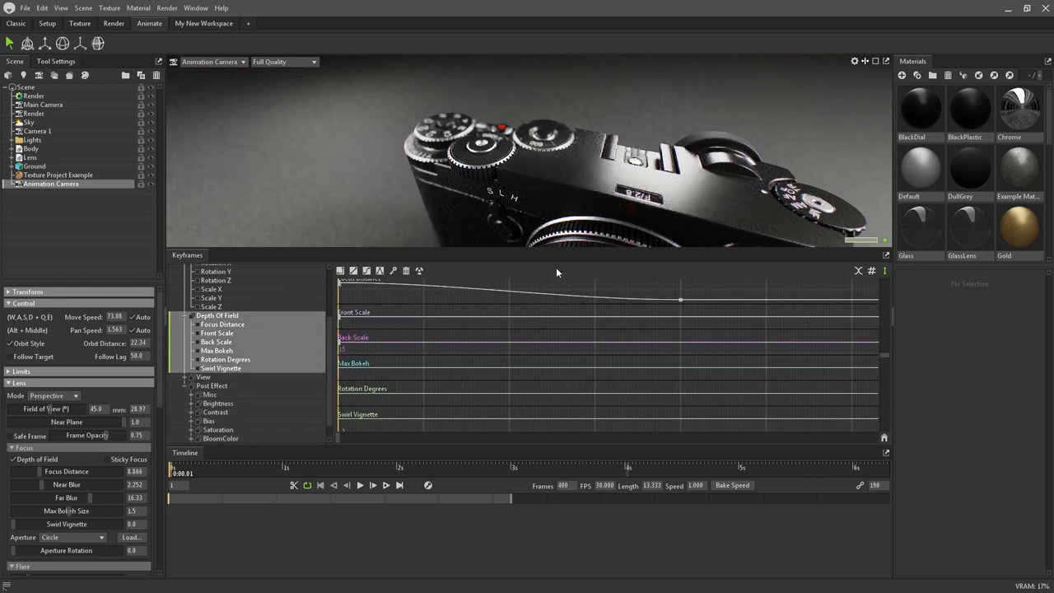
mouse_move(701, 316)
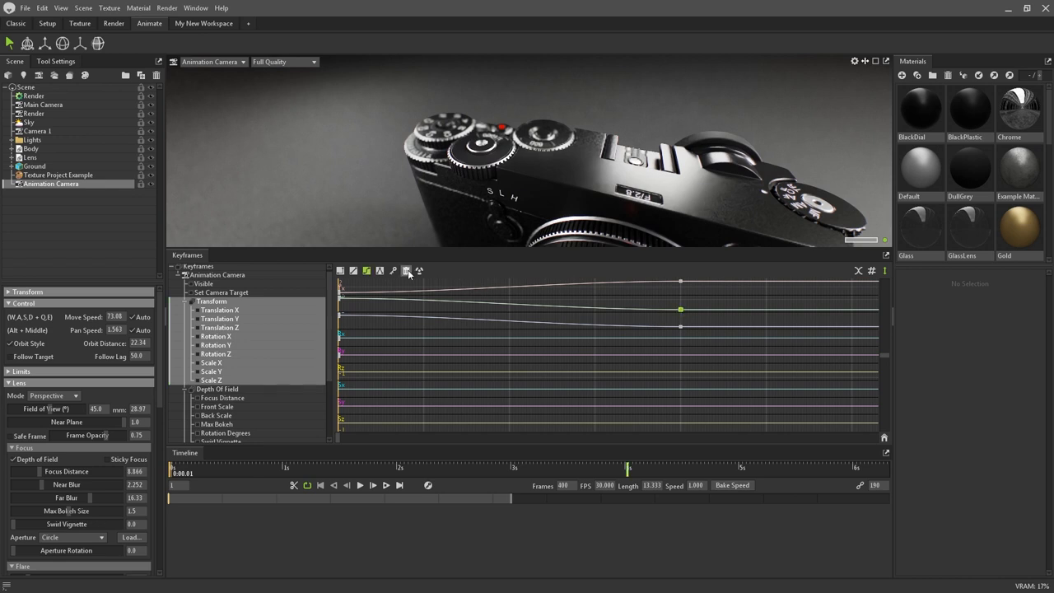
Step: Delete all keyframes from the selected tracks, confirming the warning, and detach the Timeline panel
click(418, 270)
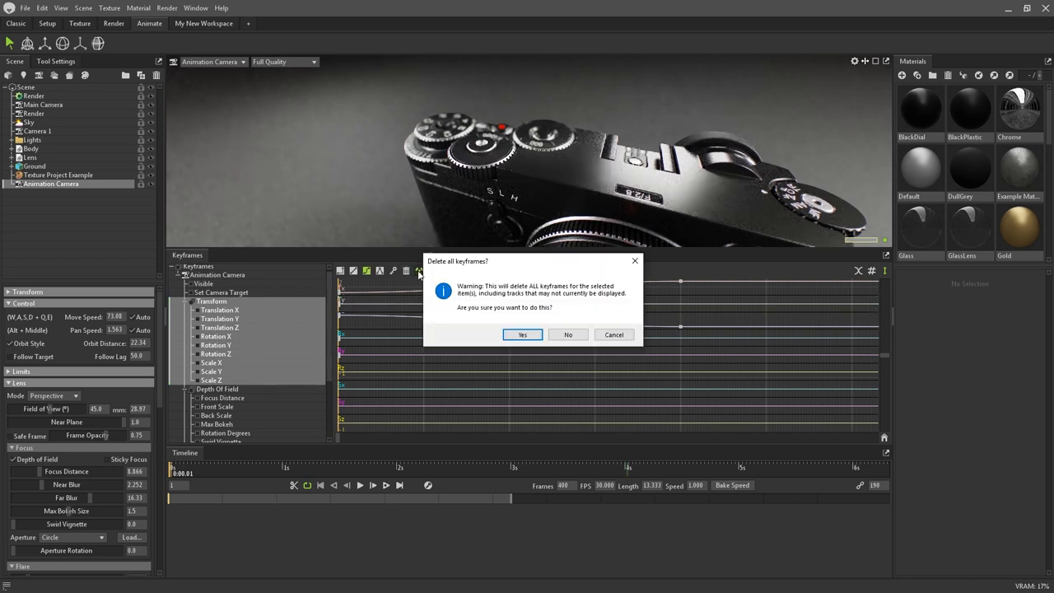
click(522, 334)
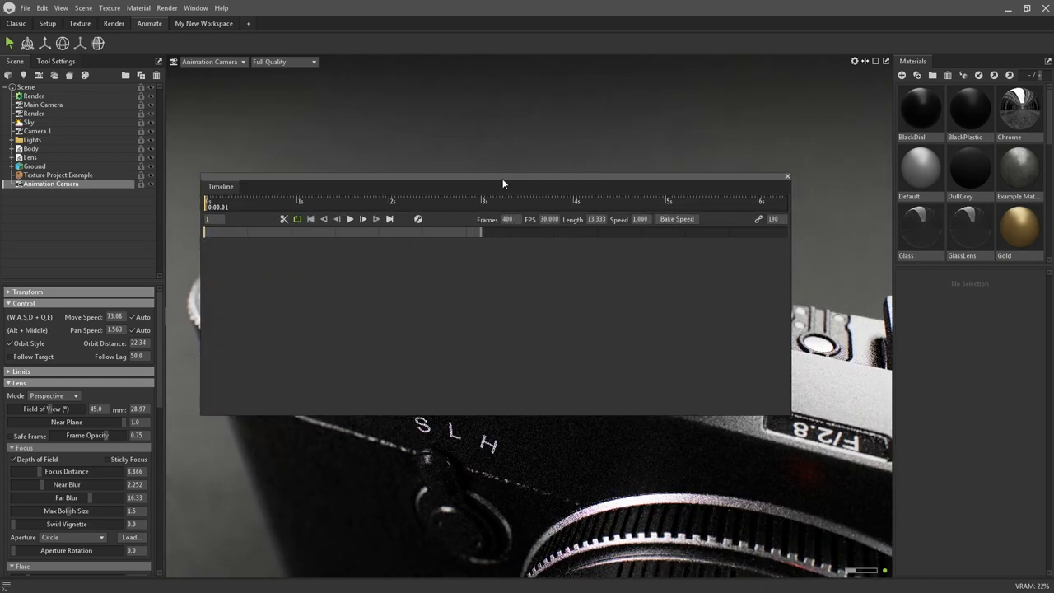
click(786, 174)
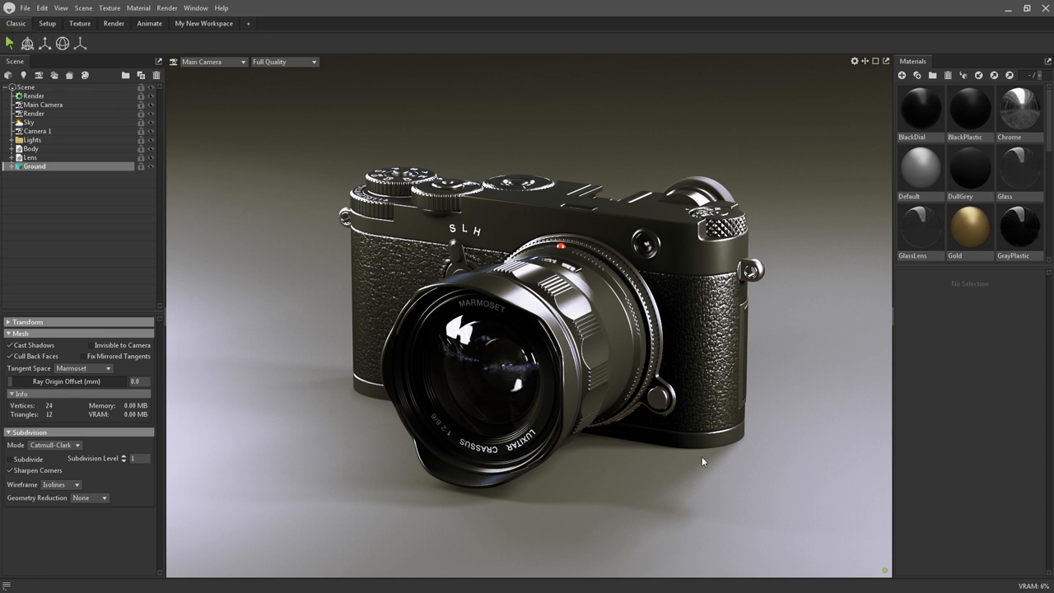
mouse_move(713, 475)
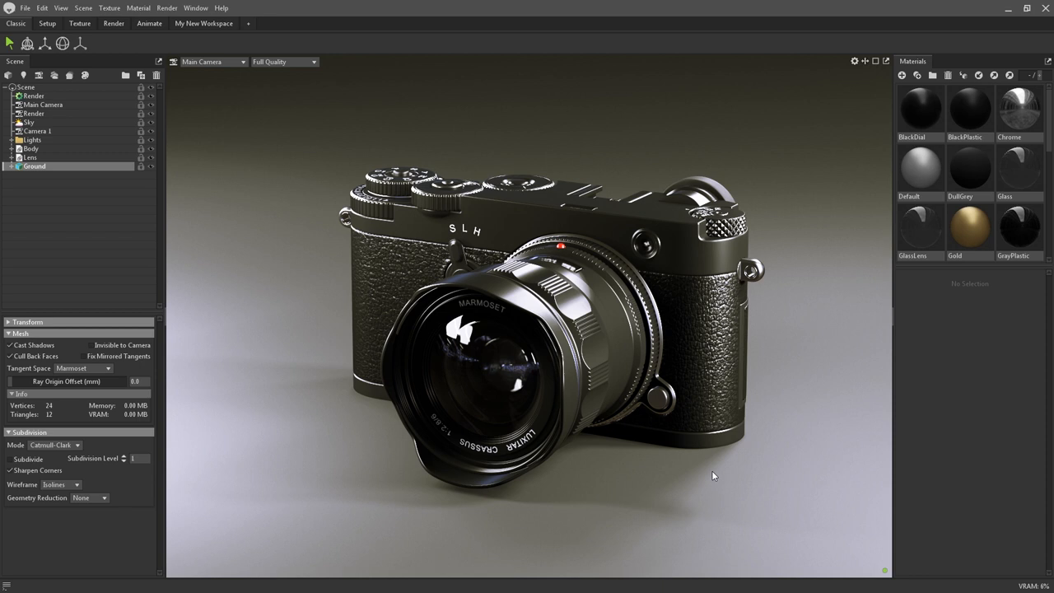
mouse_move(833, 283)
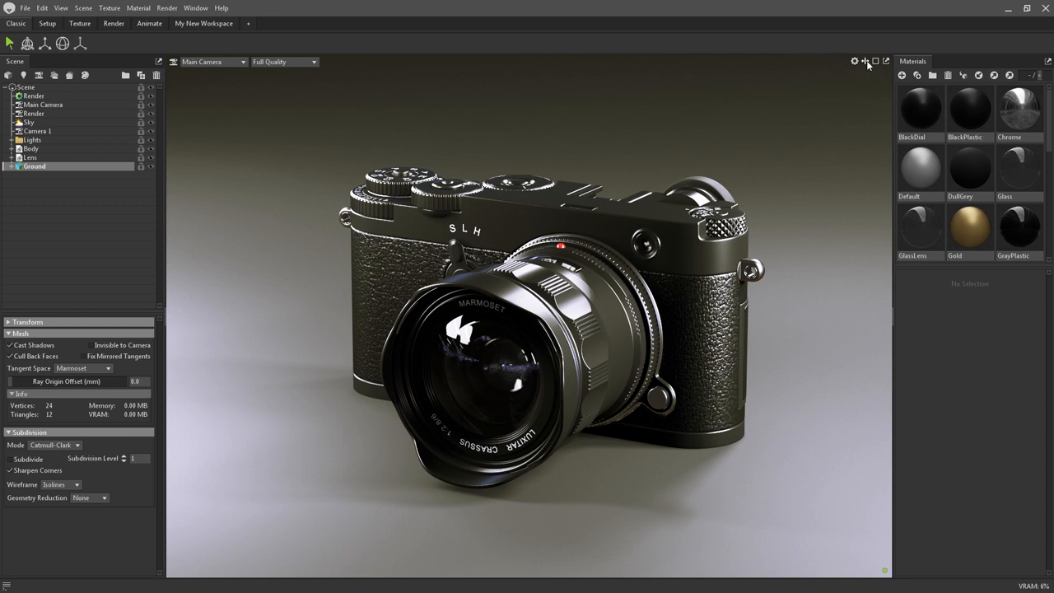
Step: Split the viewport horizontally, then split the top view vertically into three views
click(865, 61)
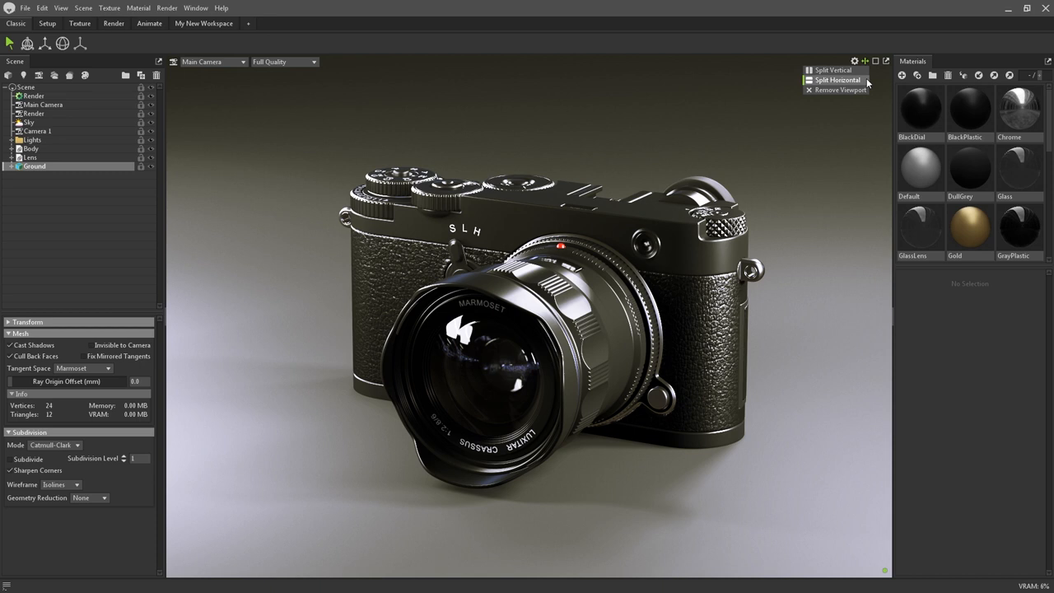
click(836, 79)
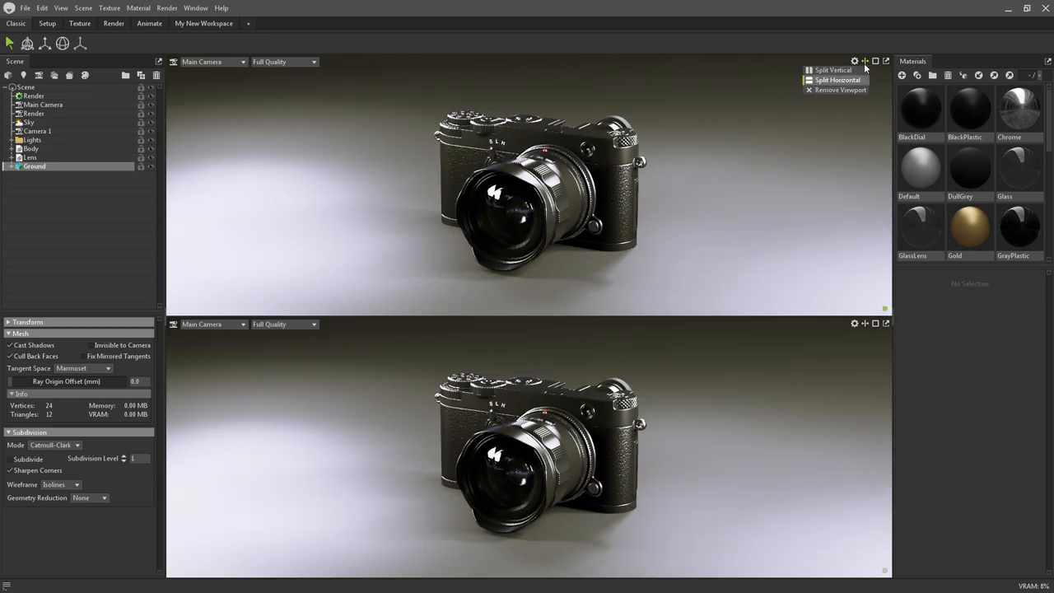
click(833, 69)
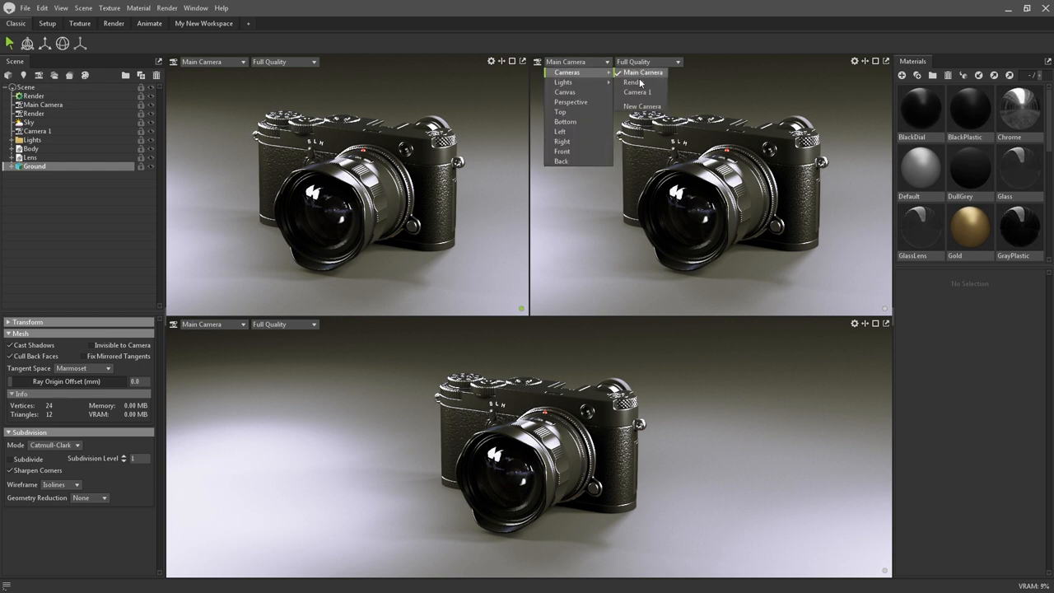
Step: Show the Render camera top-right and Camera 1 in the bottom viewport
click(629, 82)
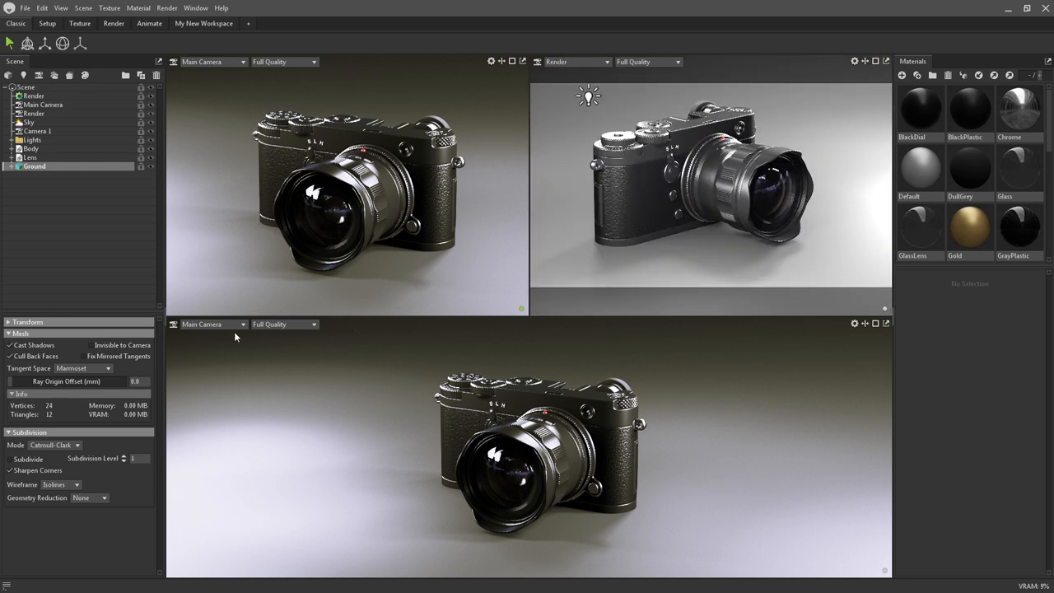
click(213, 323)
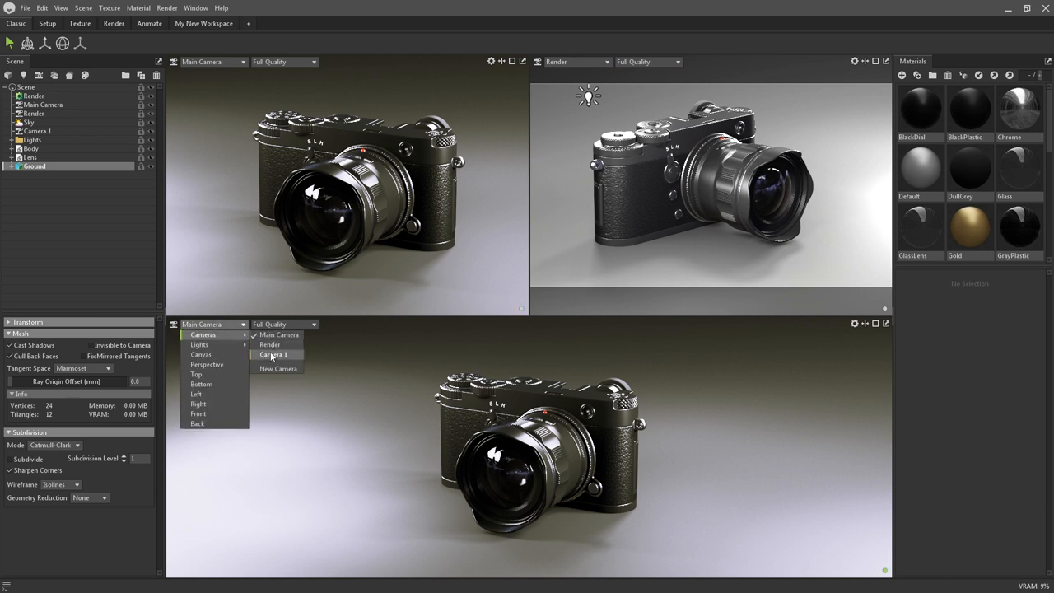
click(274, 354)
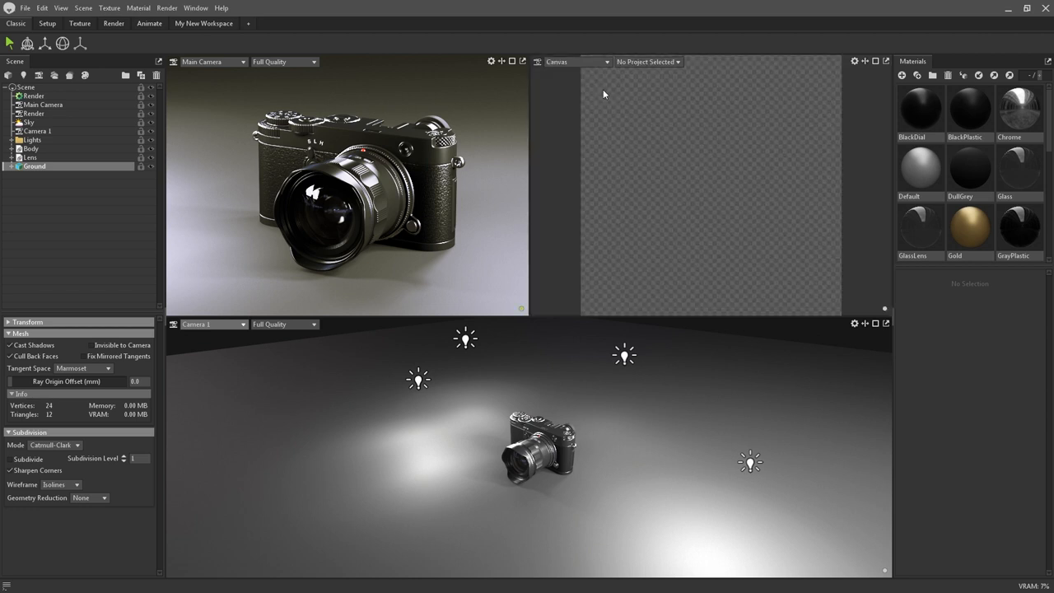
click(576, 63)
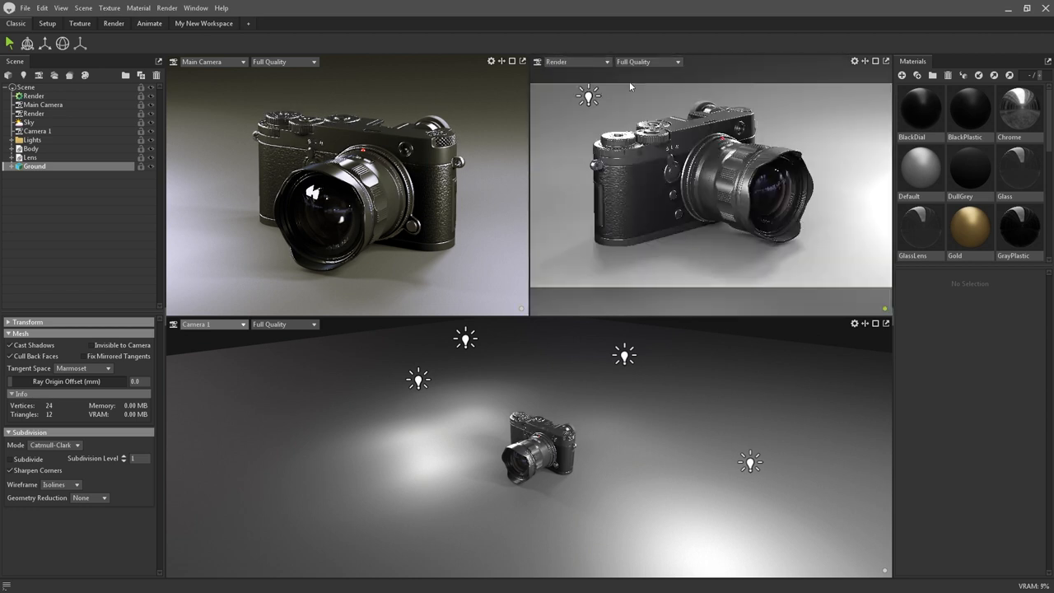
Step: Preview the top-right Render view as Wireframe, then restore Full Quality
click(648, 63)
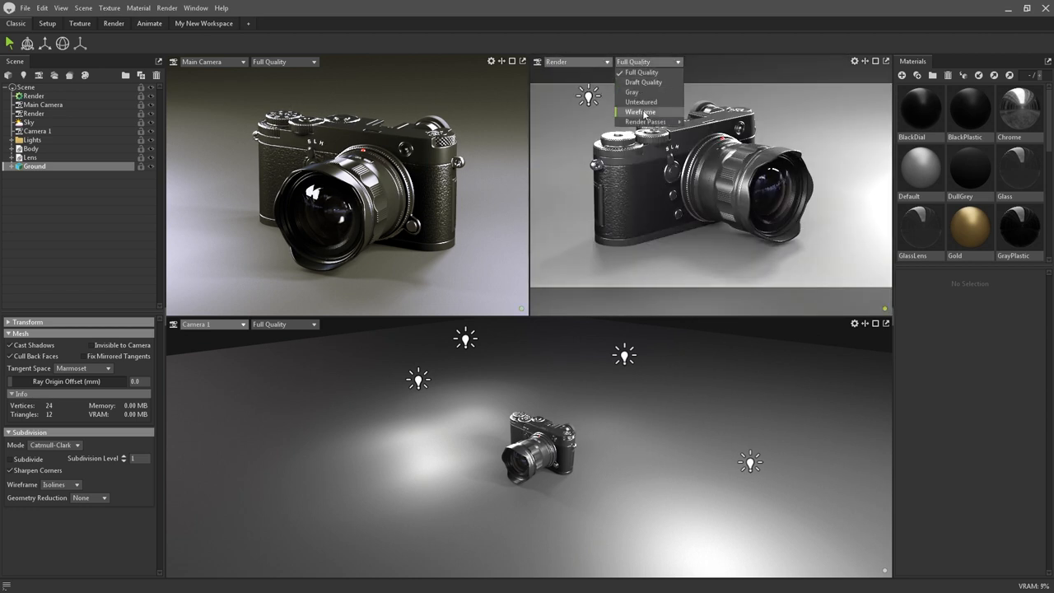
click(639, 112)
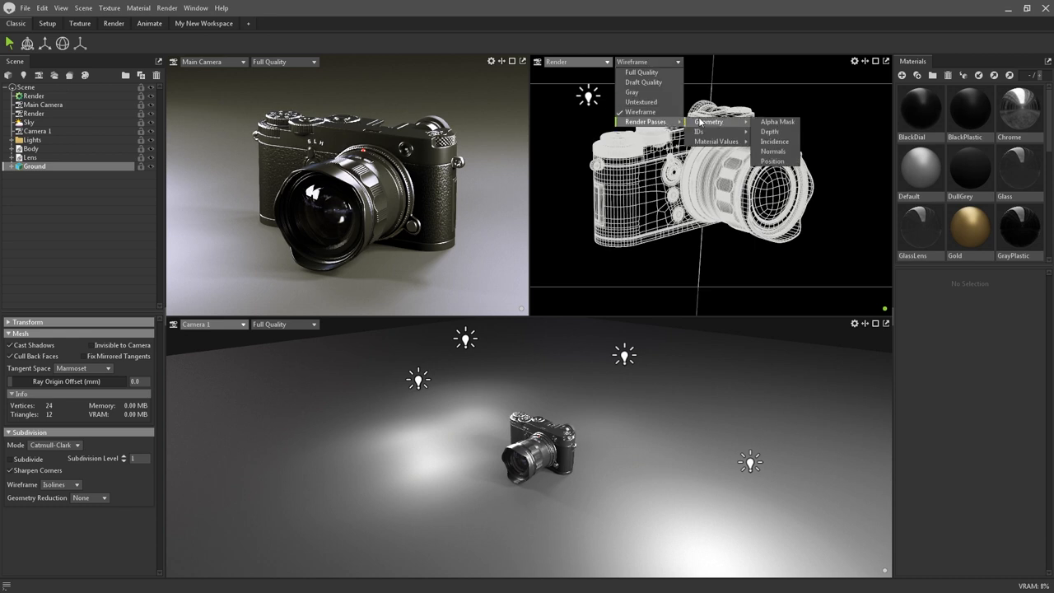
click(642, 73)
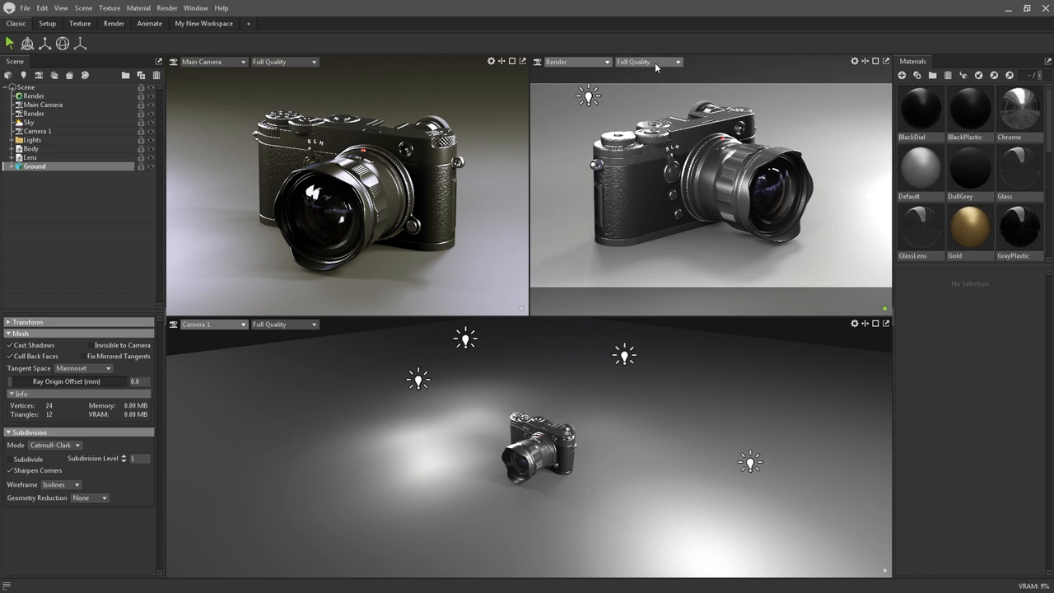
Step: Preview the Render view at Draft Quality, then bring up the scene's render settings
click(648, 62)
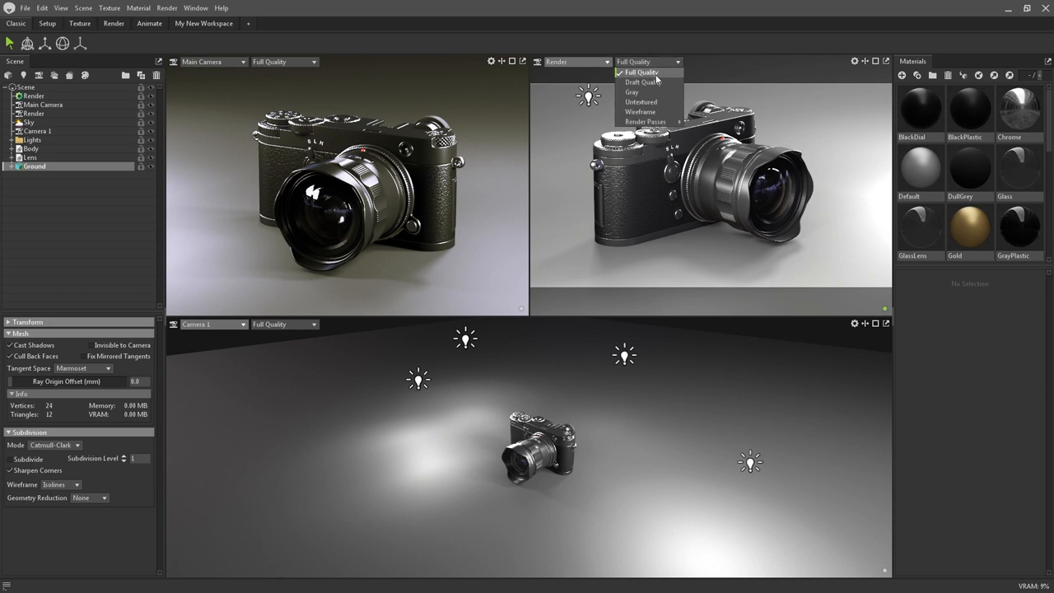
click(642, 83)
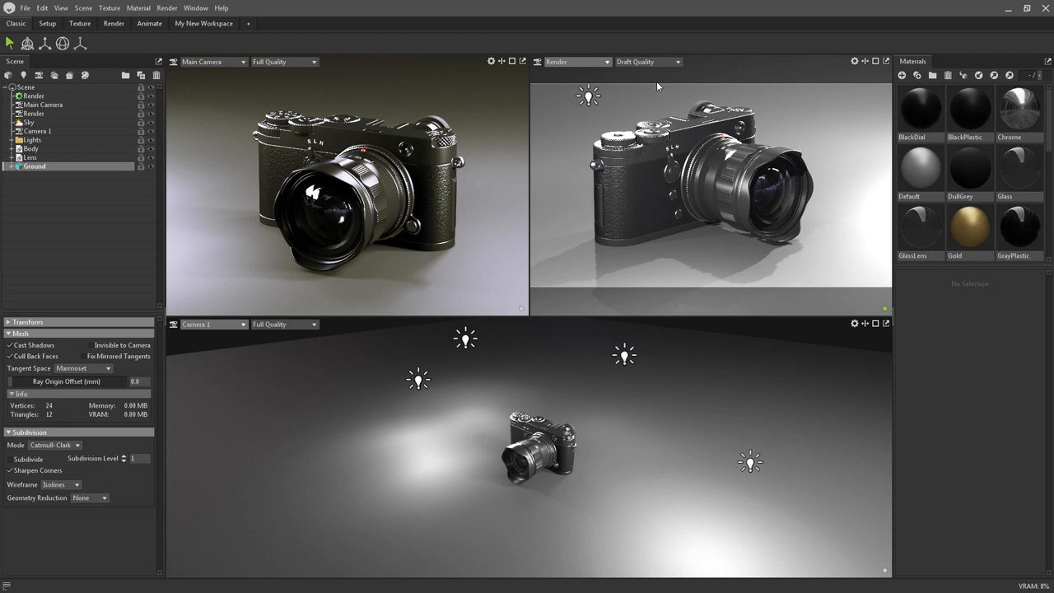
click(648, 61)
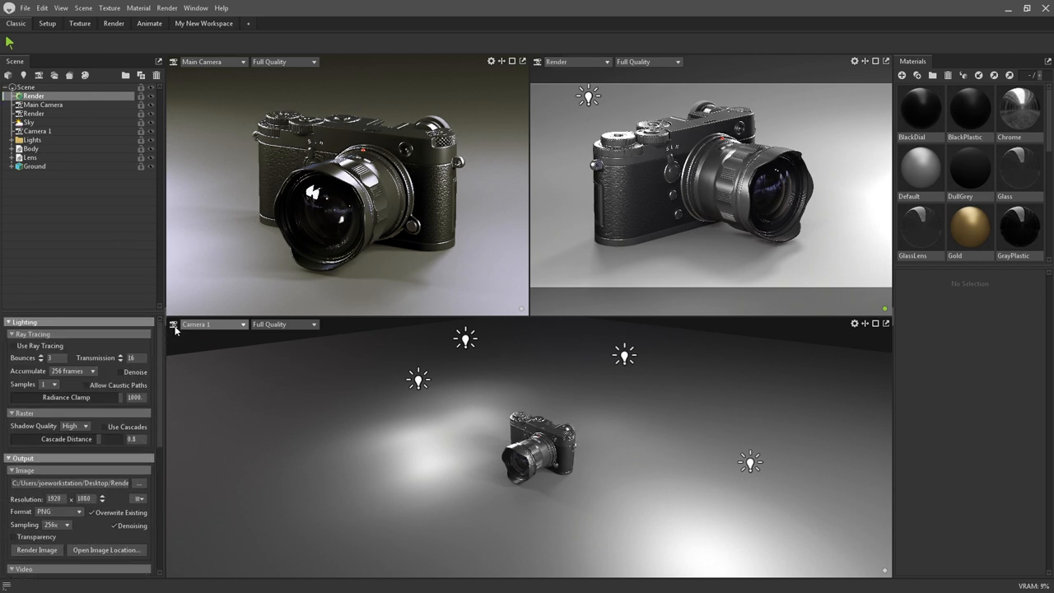
Step: Cycle the Render view through the Albedo, Depth and Normals render passes
click(648, 63)
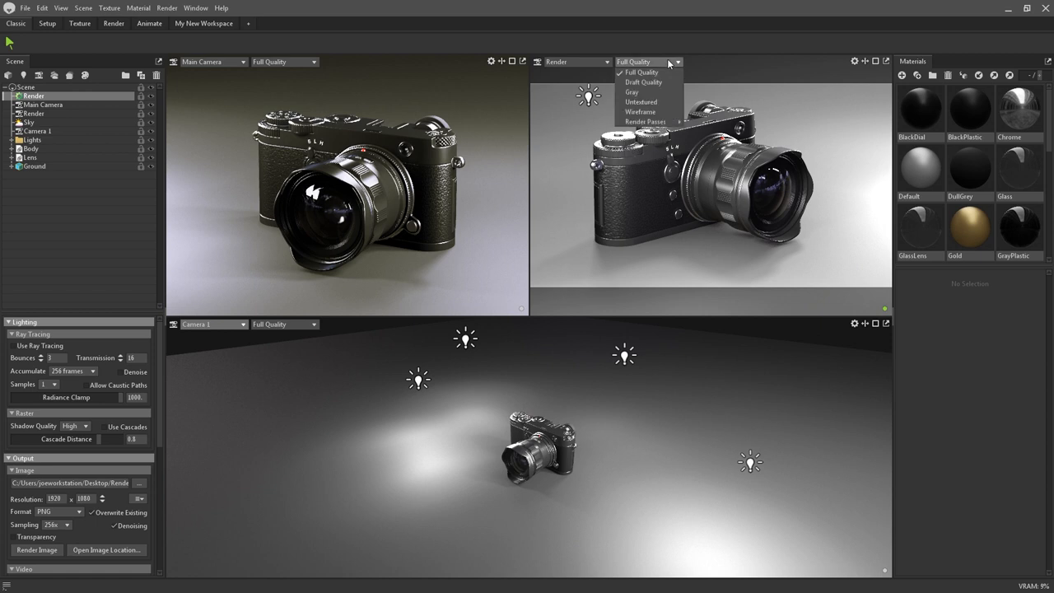
mouse_move(645, 122)
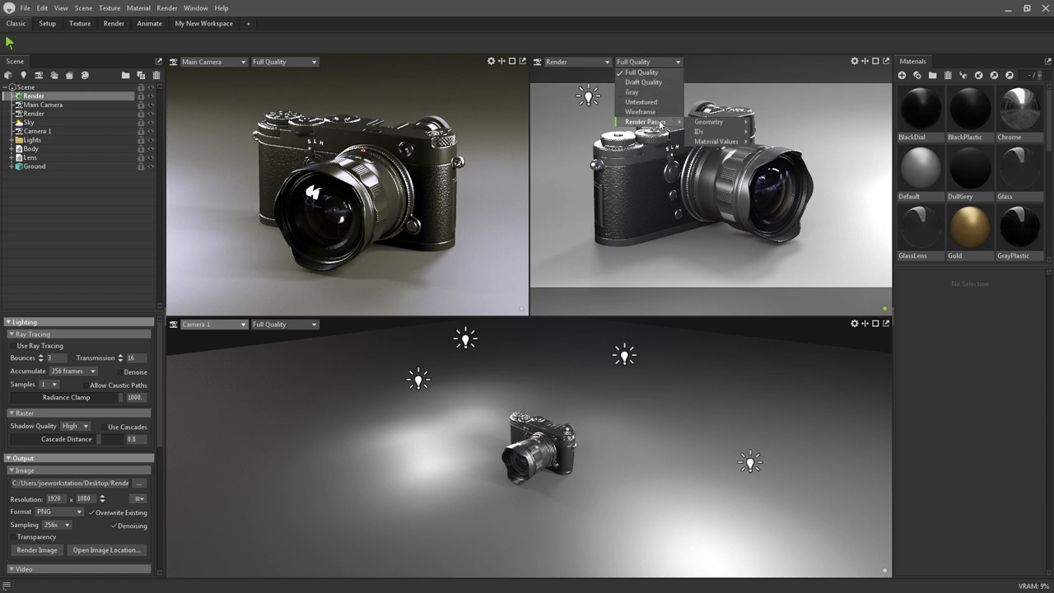
mouse_move(716, 141)
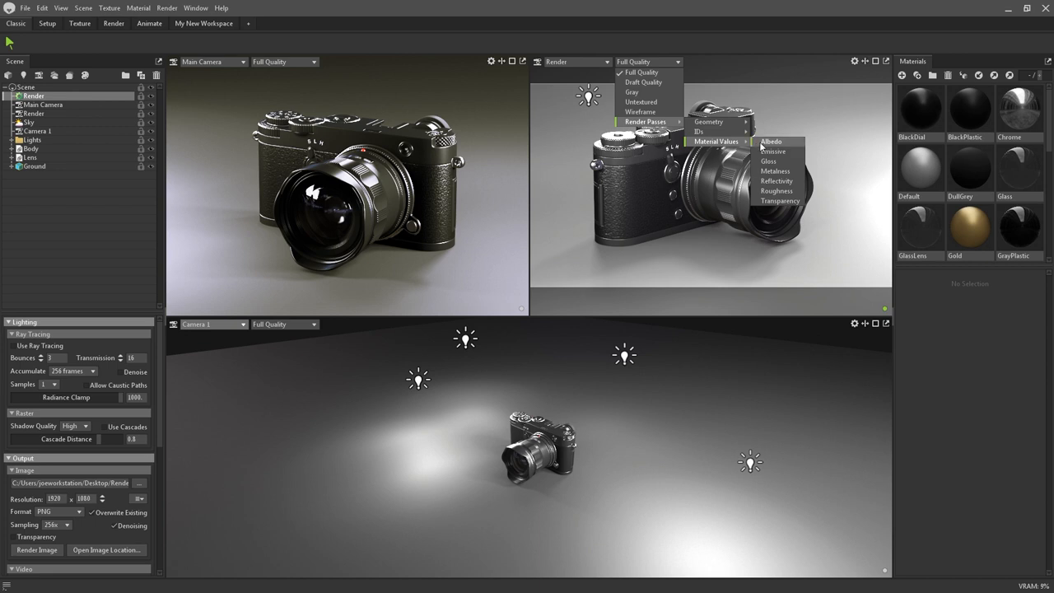
click(770, 142)
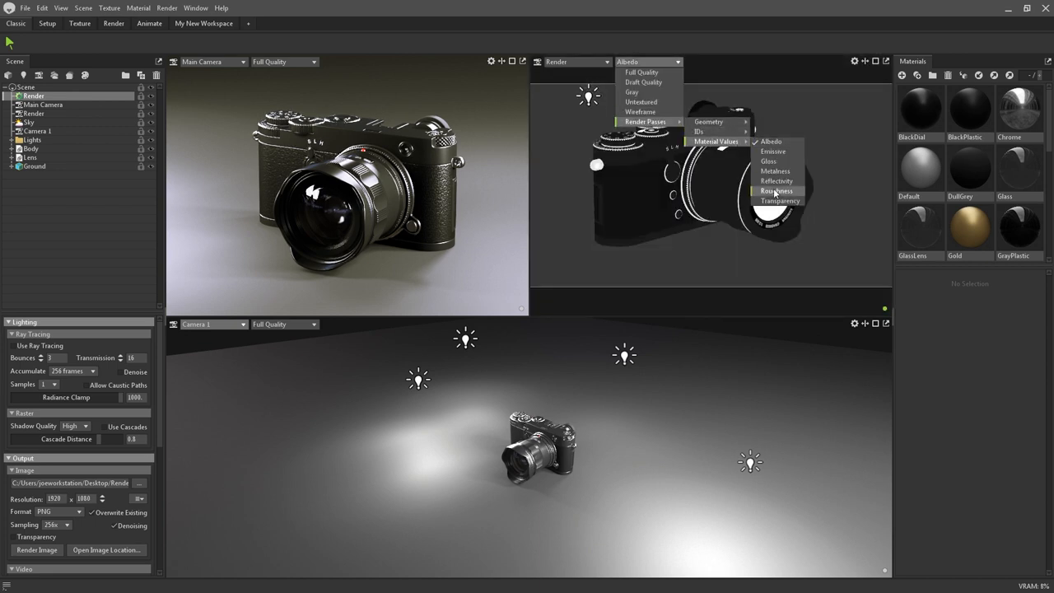
click(776, 191)
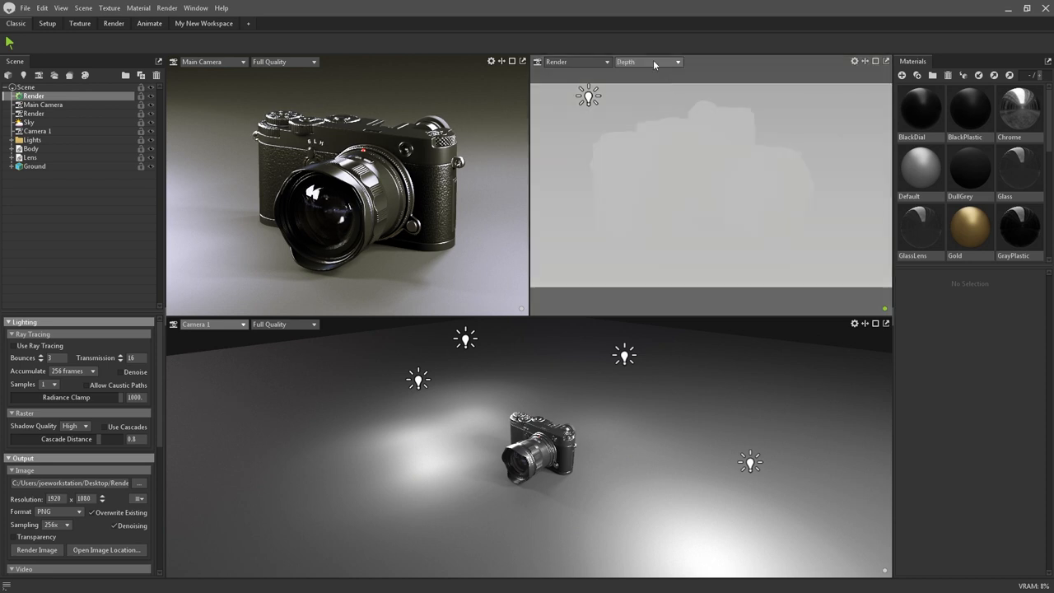
click(649, 62)
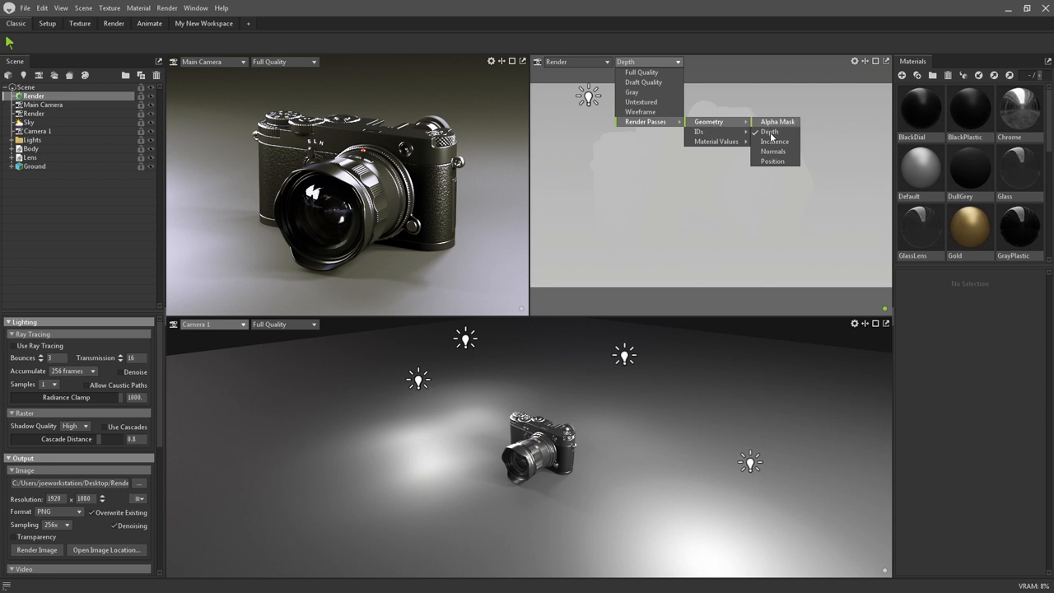
click(772, 152)
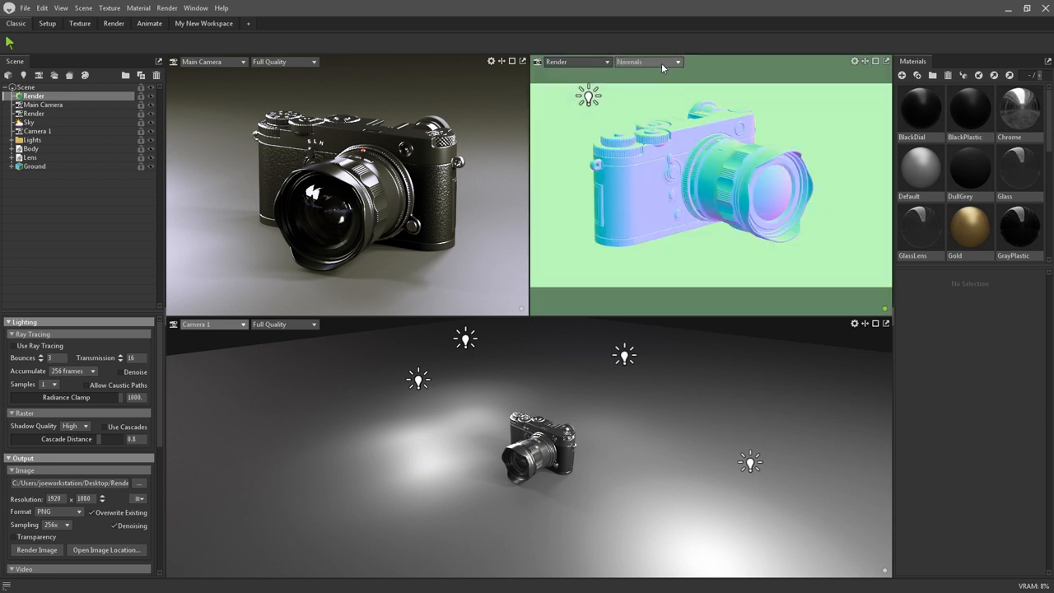
Step: Show the Render view as Untextured, Wireframe, Material ID and Gloss passes
click(648, 63)
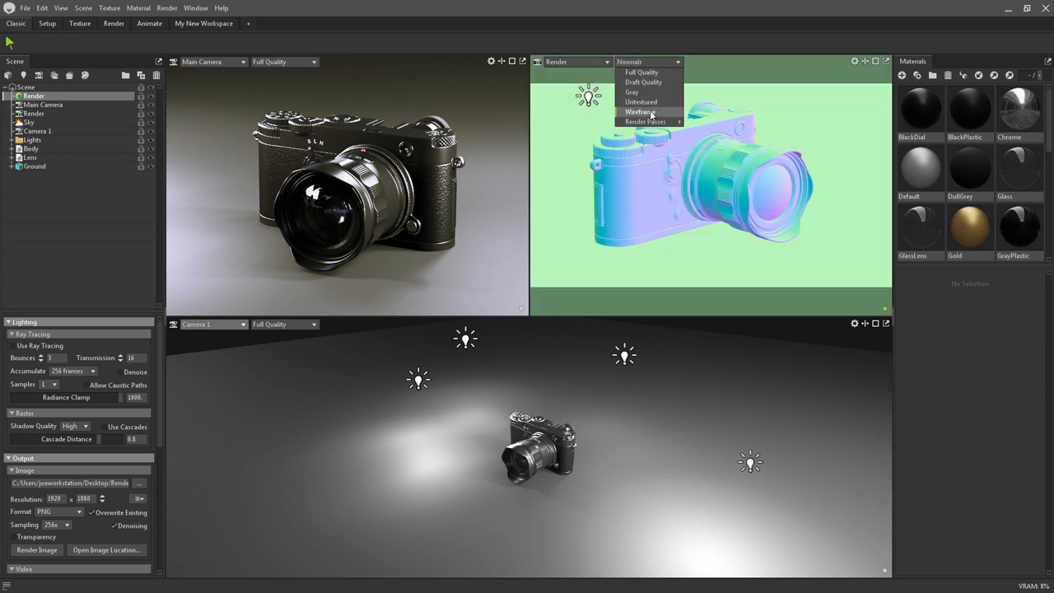
click(638, 112)
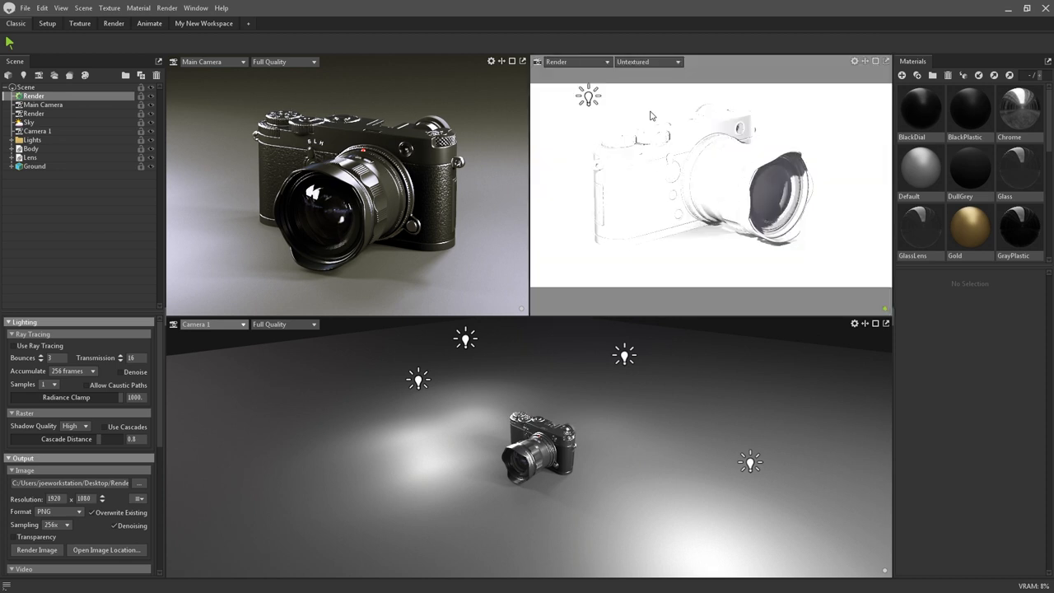
click(645, 63)
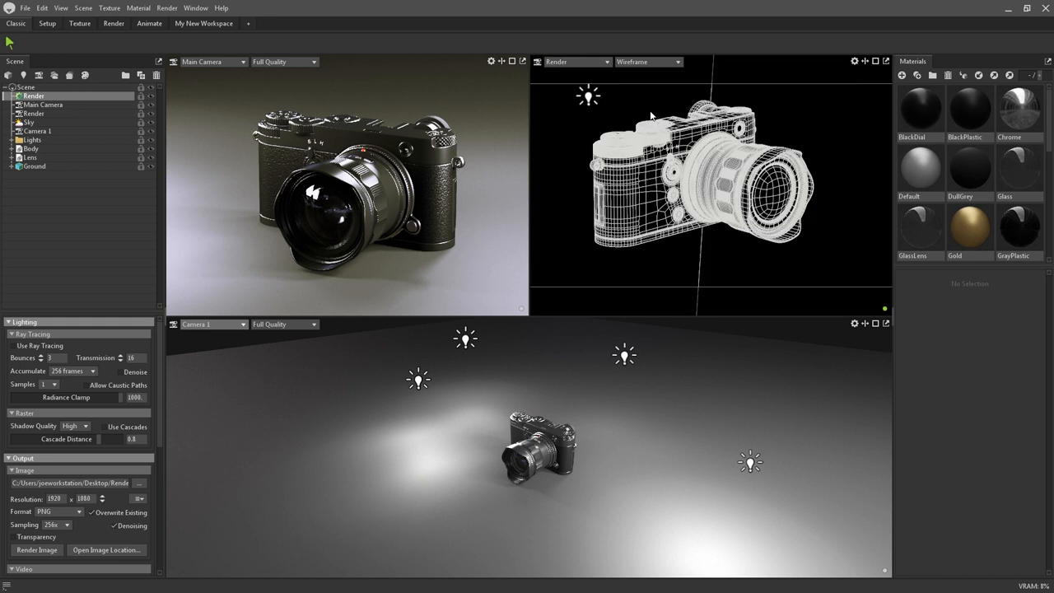
click(649, 63)
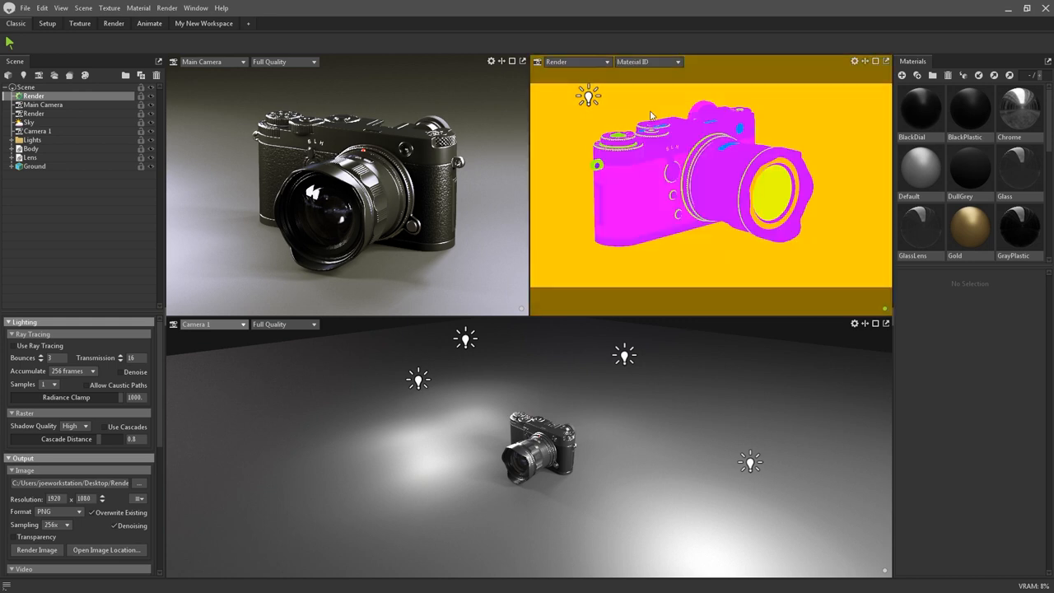
click(649, 61)
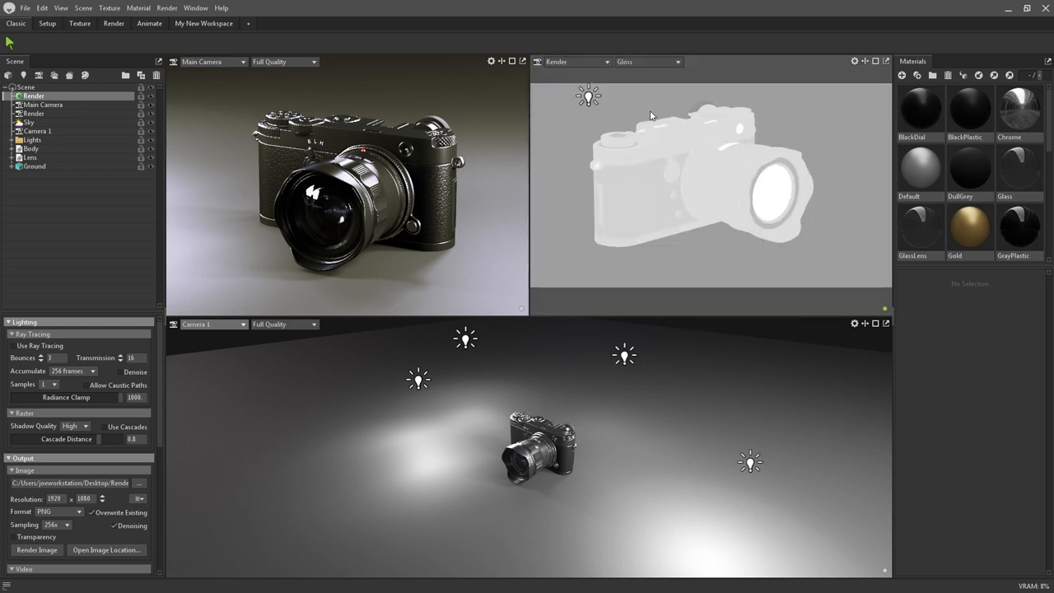
click(649, 61)
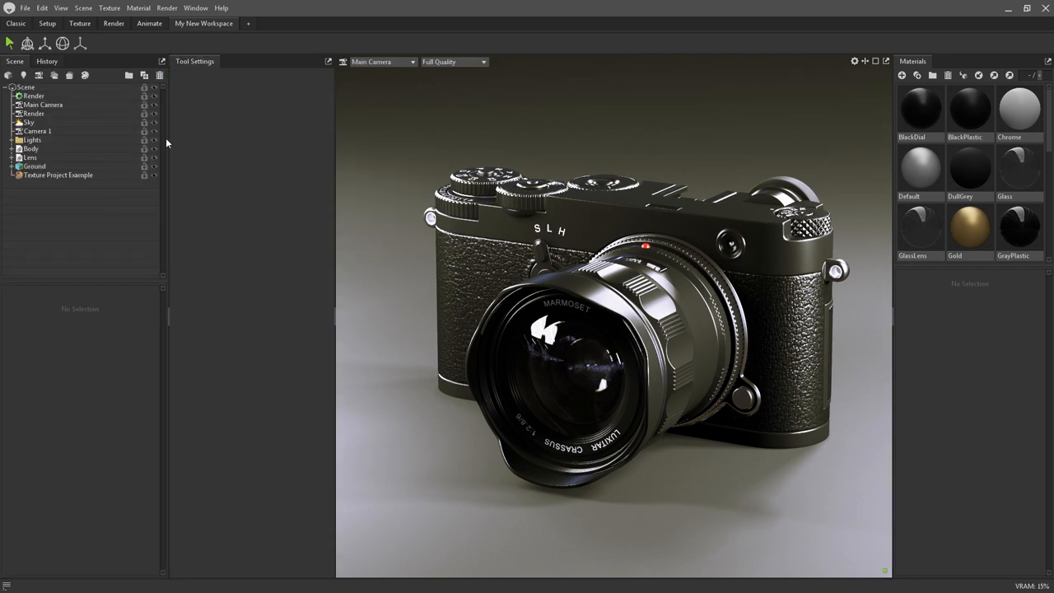
Step: Activate the Transform tool on the Lens and adjust its snapping options in Tool Settings
click(46, 43)
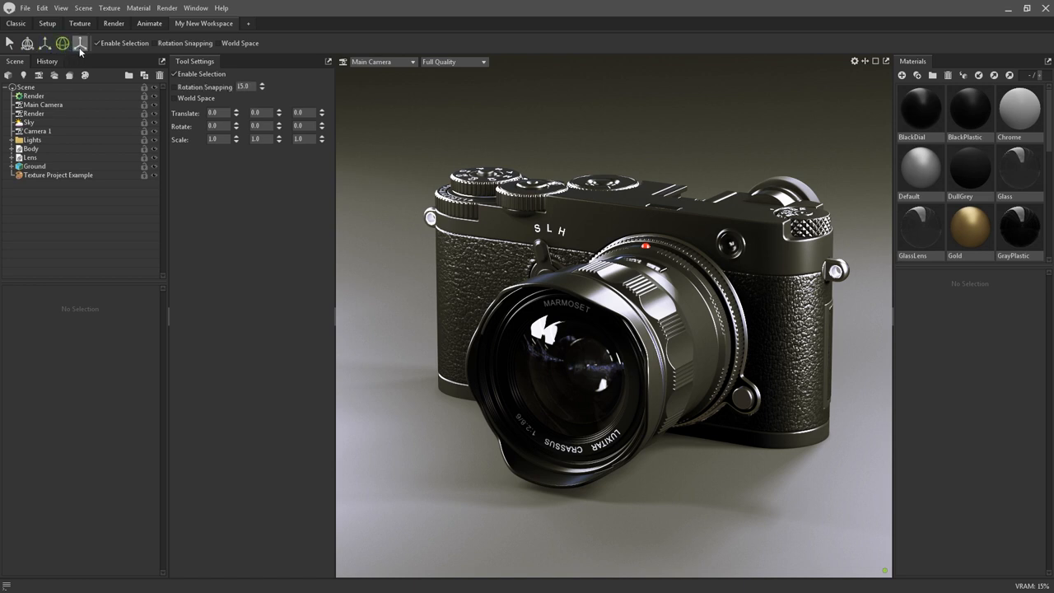
click(26, 42)
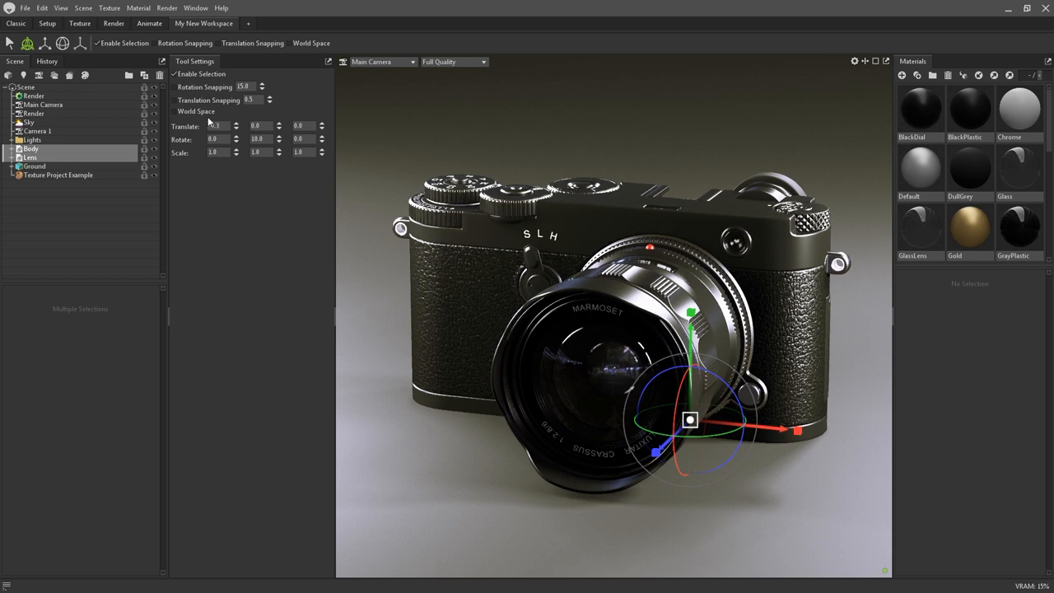
click(175, 112)
text(20)
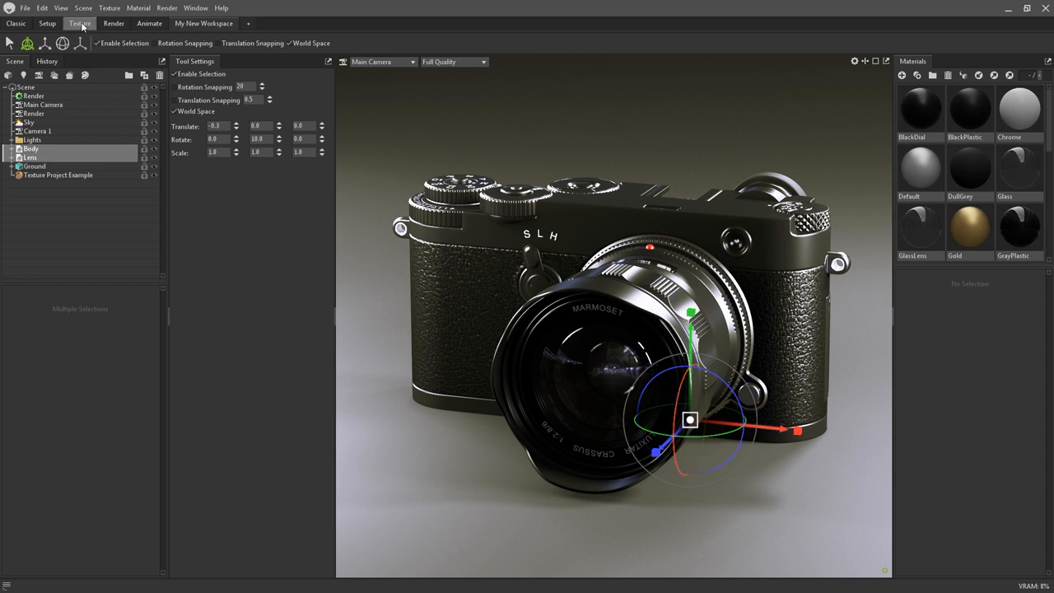
Step: Switch to the Texture workspace and view the Fill and Wand tool settings
click(79, 23)
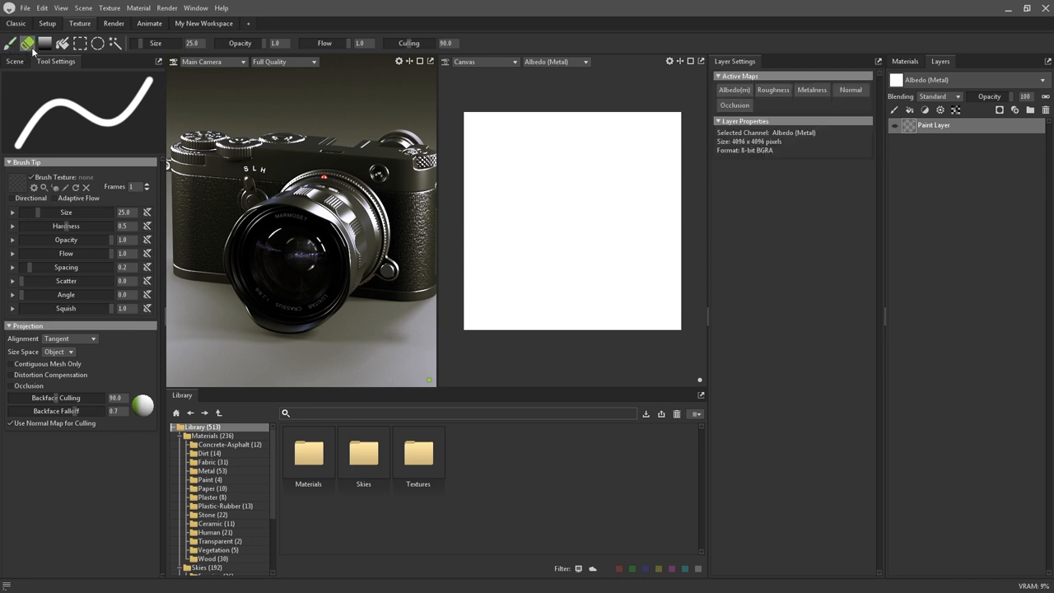
click(79, 43)
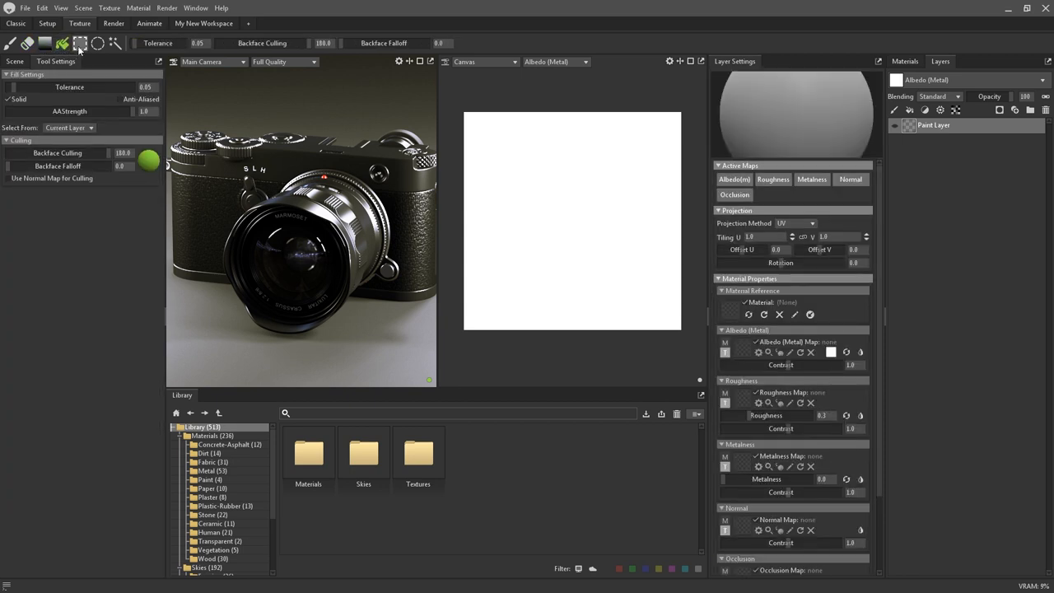
click(114, 43)
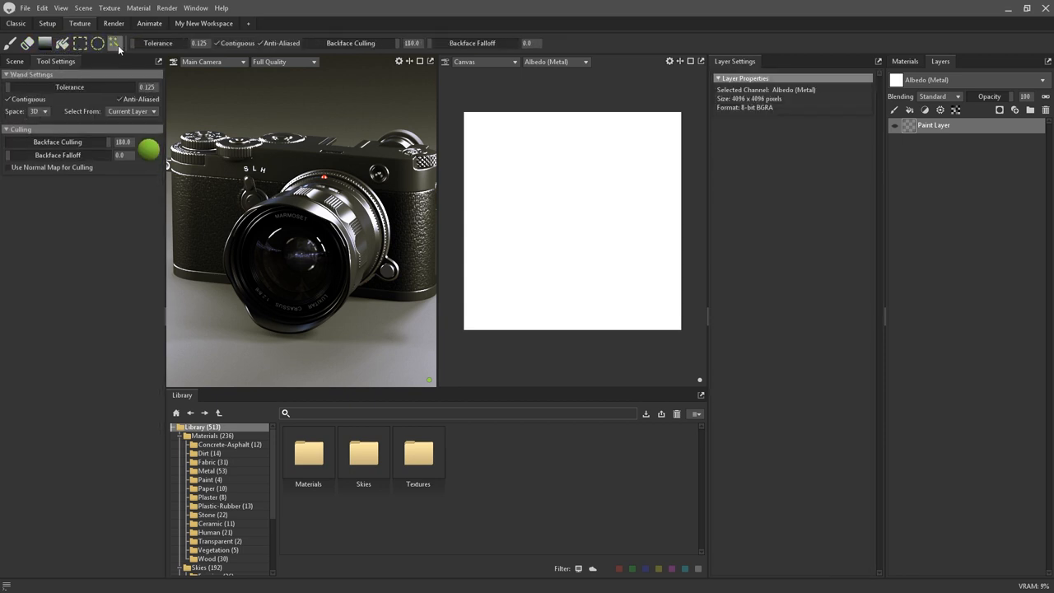
Step: View the Gradient, Marquee and Wand tool settings in turn
click(115, 43)
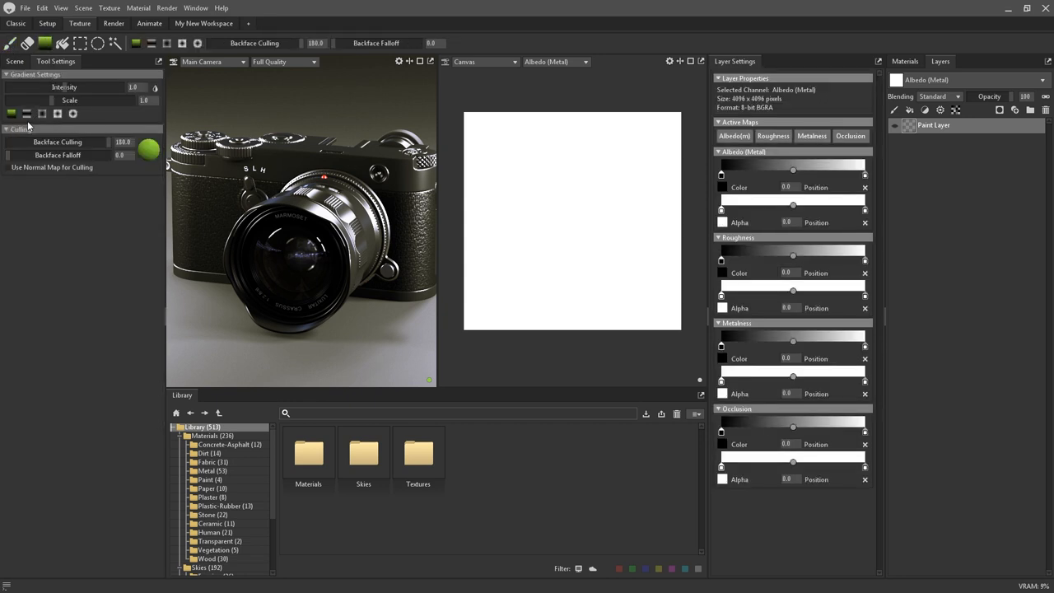
click(80, 42)
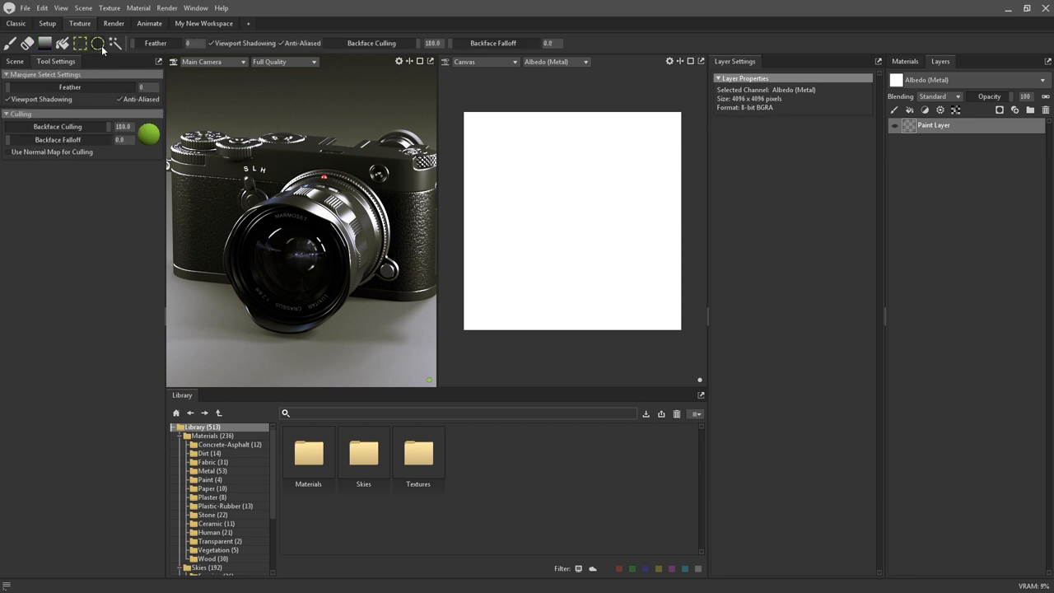
click(99, 43)
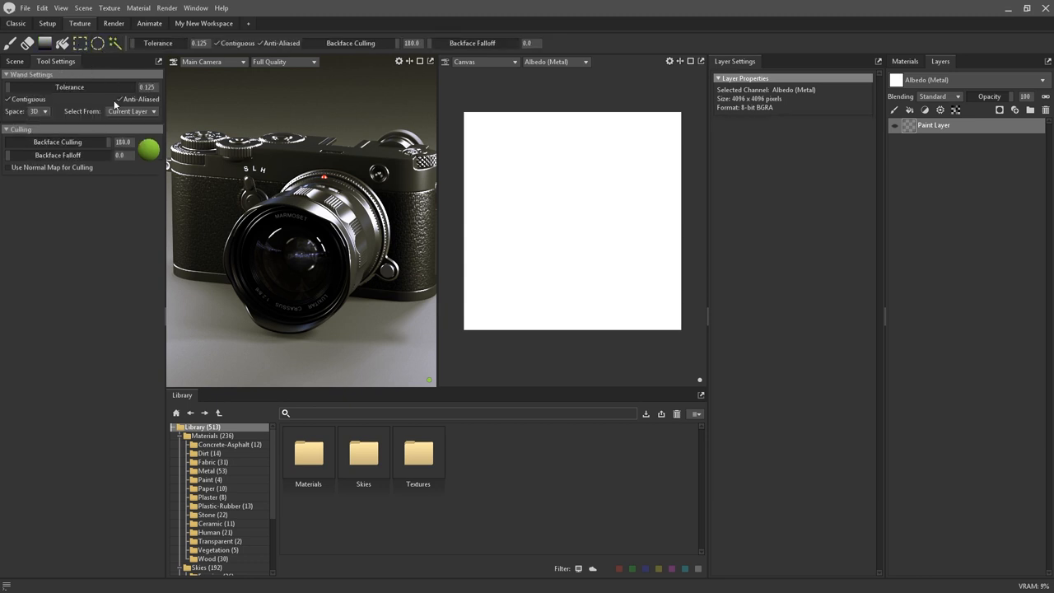